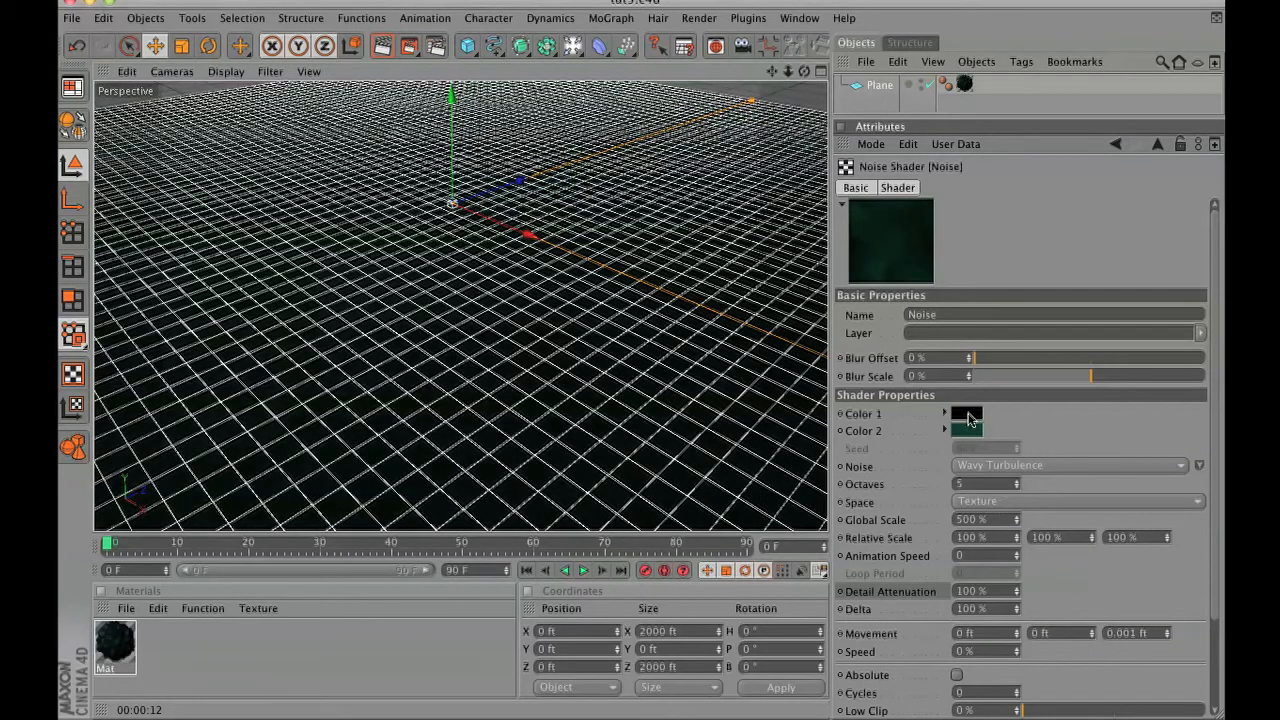
Give the green noise a brighter second colour and 34% low clip.
left_click(967, 414)
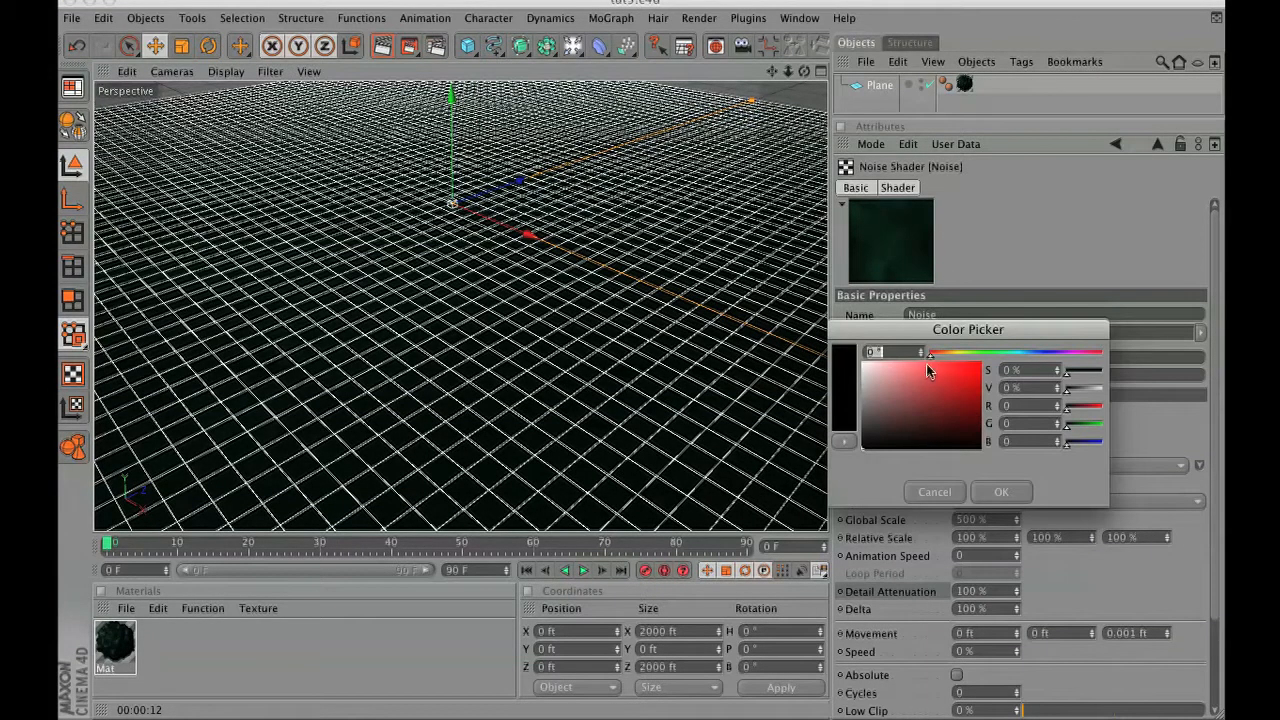
left_click(1001, 491)
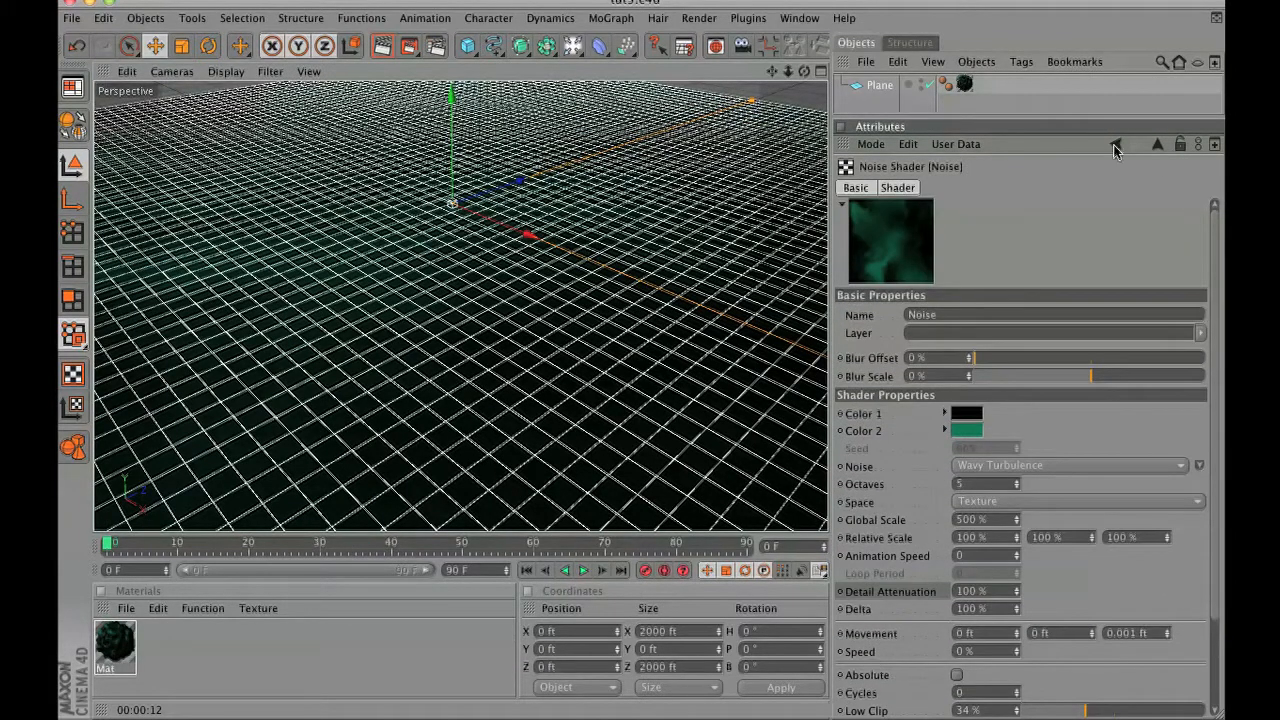
left_click(1117, 143)
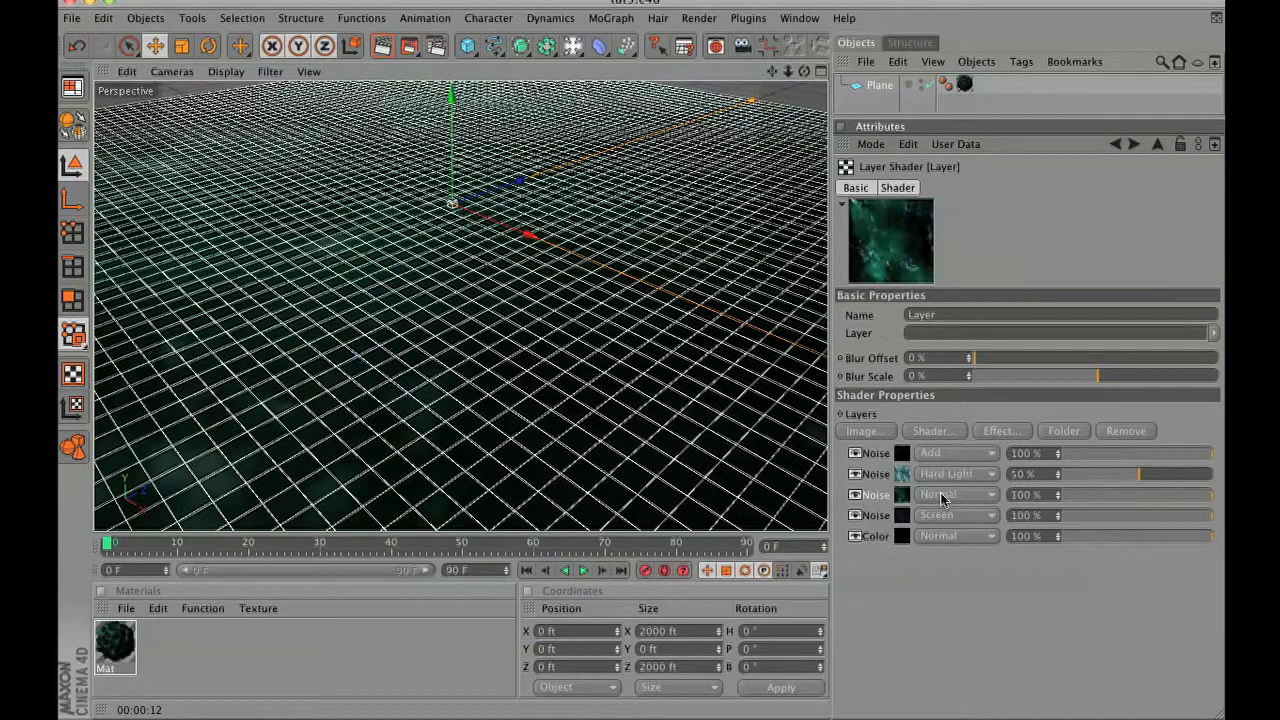
Blend the third noise layer with Screen and add another shader layer.
left_click(950, 494)
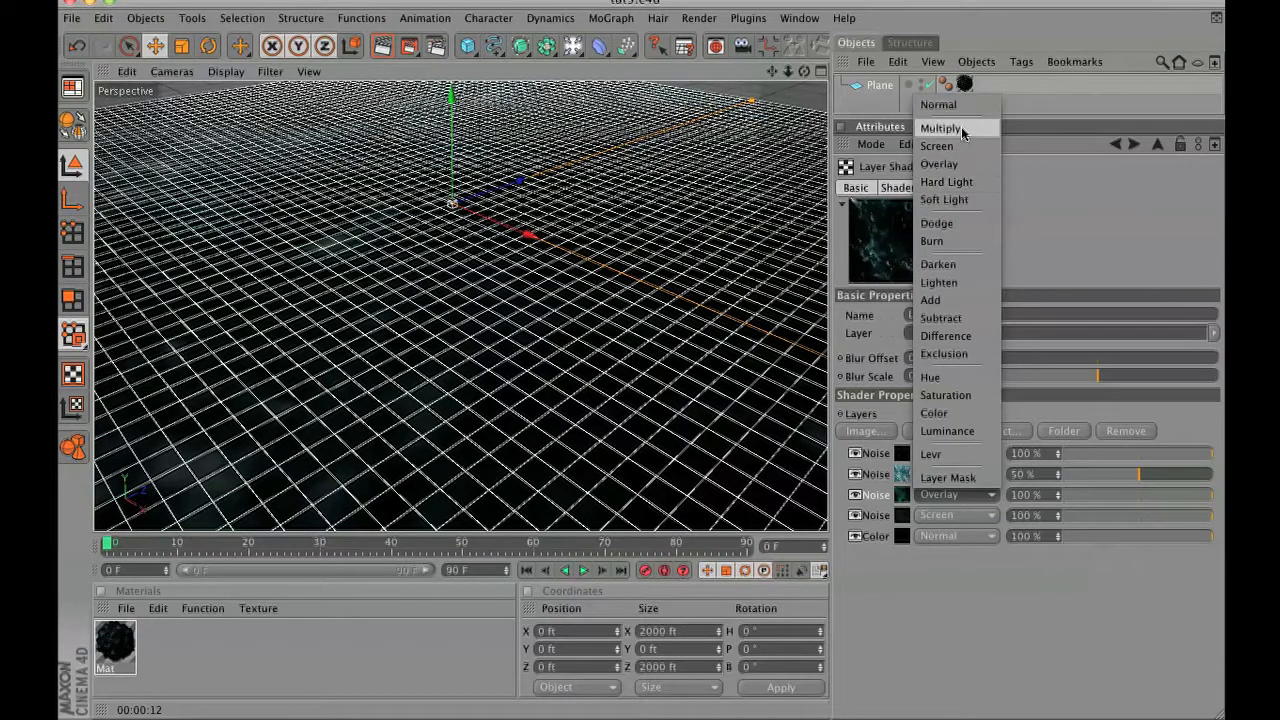
left_click(931, 300)
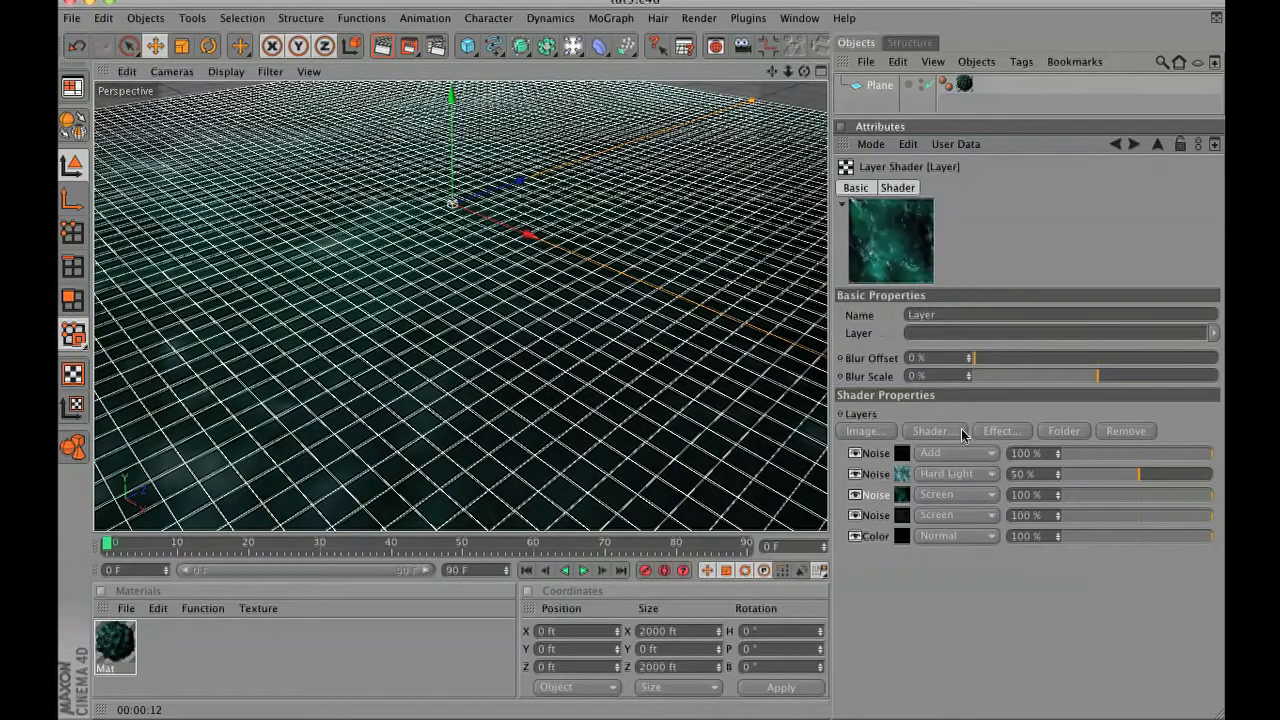
left_click(382, 46)
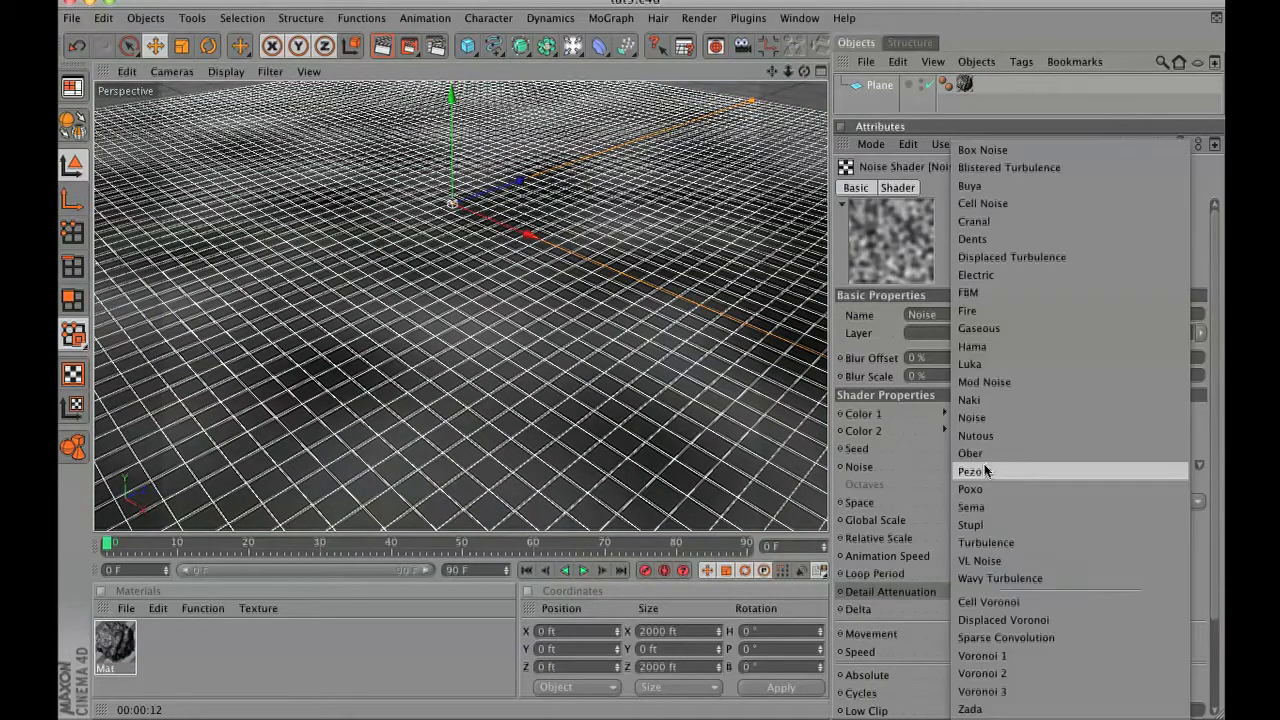
mouse_move(1013, 542)
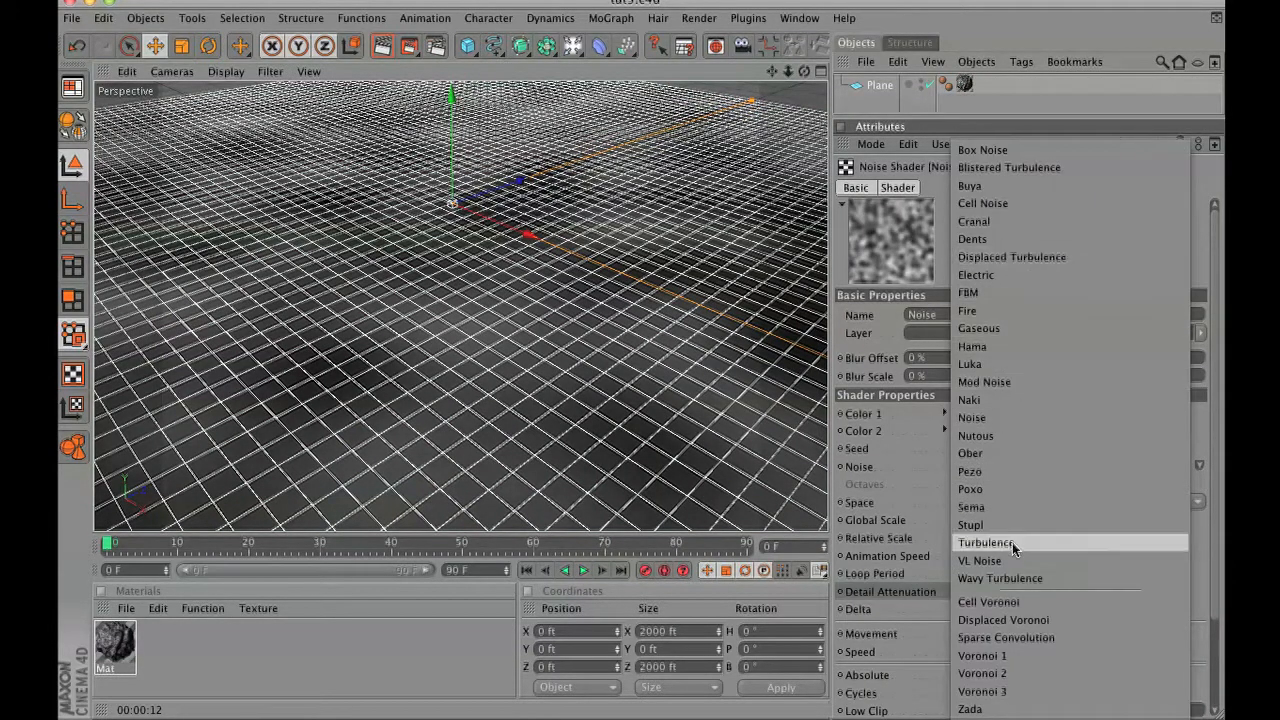
mouse_move(1018, 443)
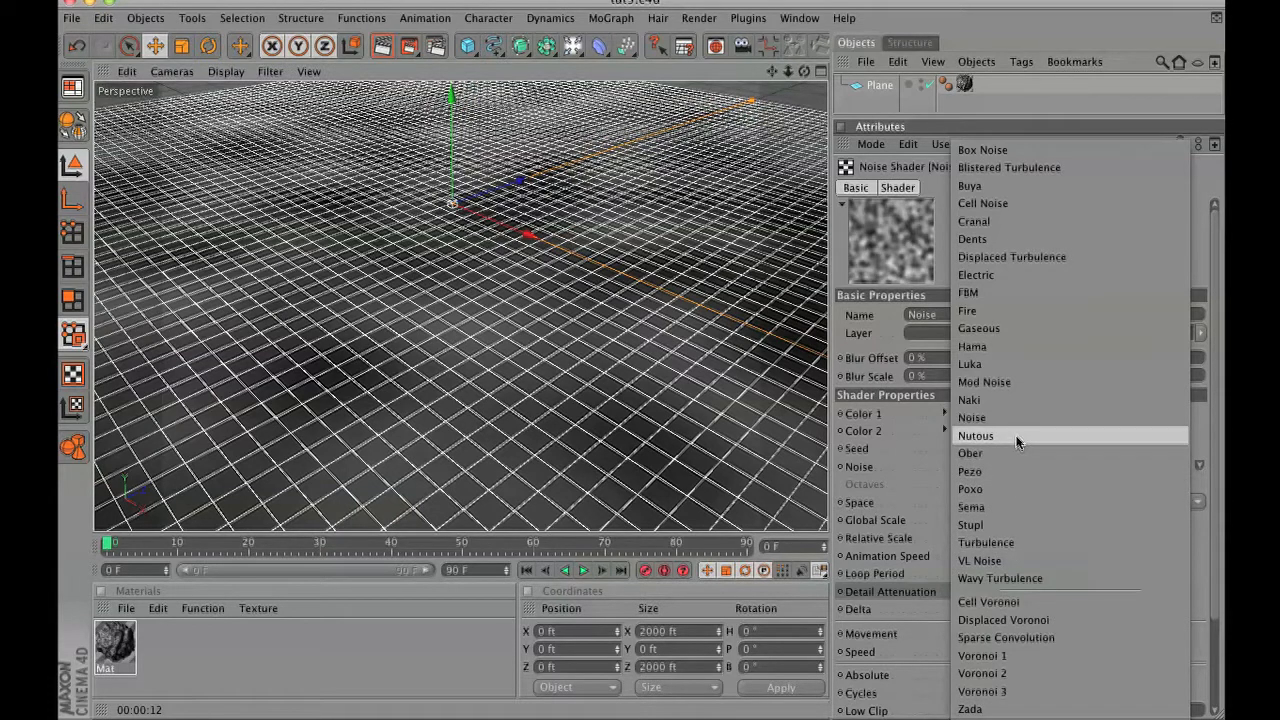
Make the new noise a Nutous pattern with bright blue Color 2, Screen-blended.
left_click(976, 435)
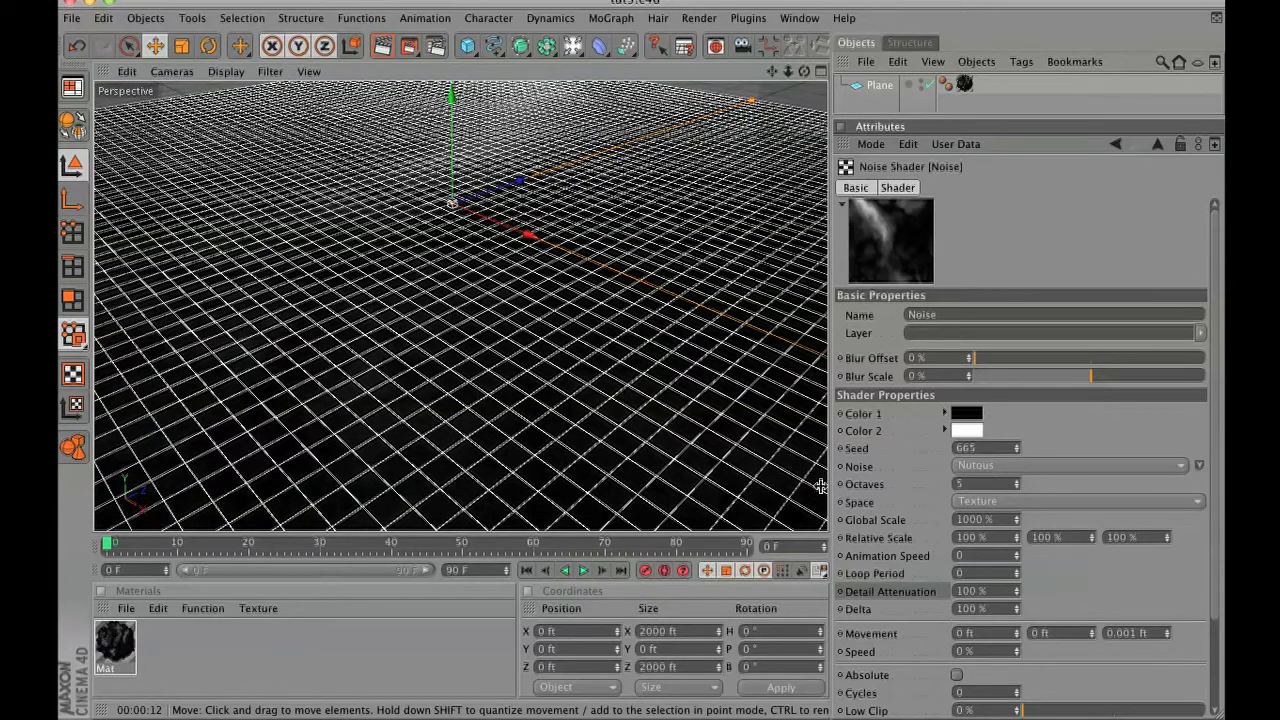
left_click(966, 413)
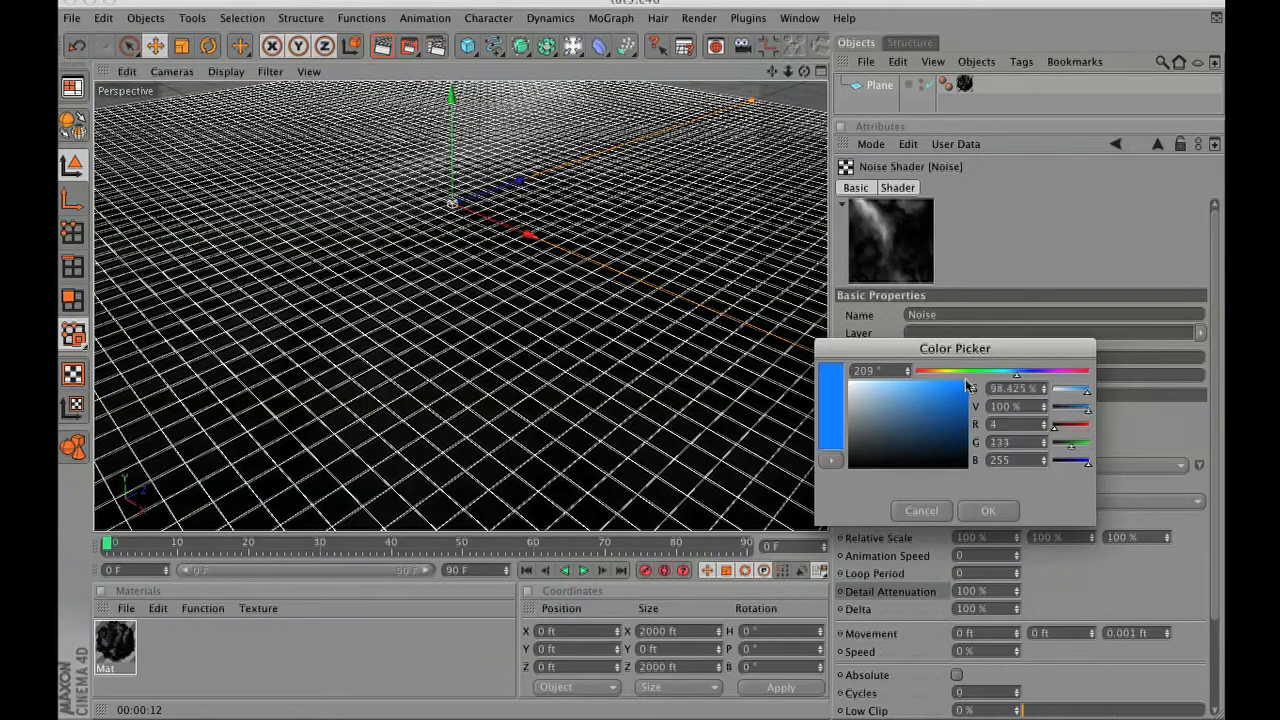
left_click(987, 510)
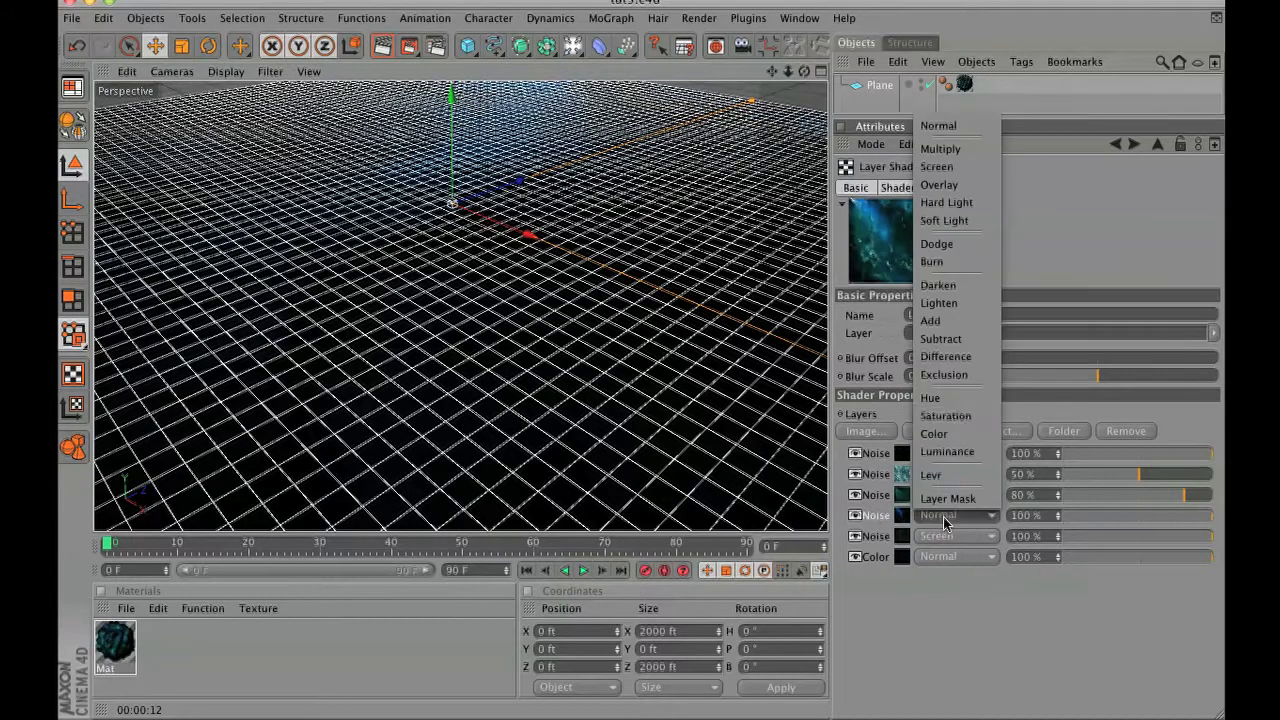
left_click(946, 202)
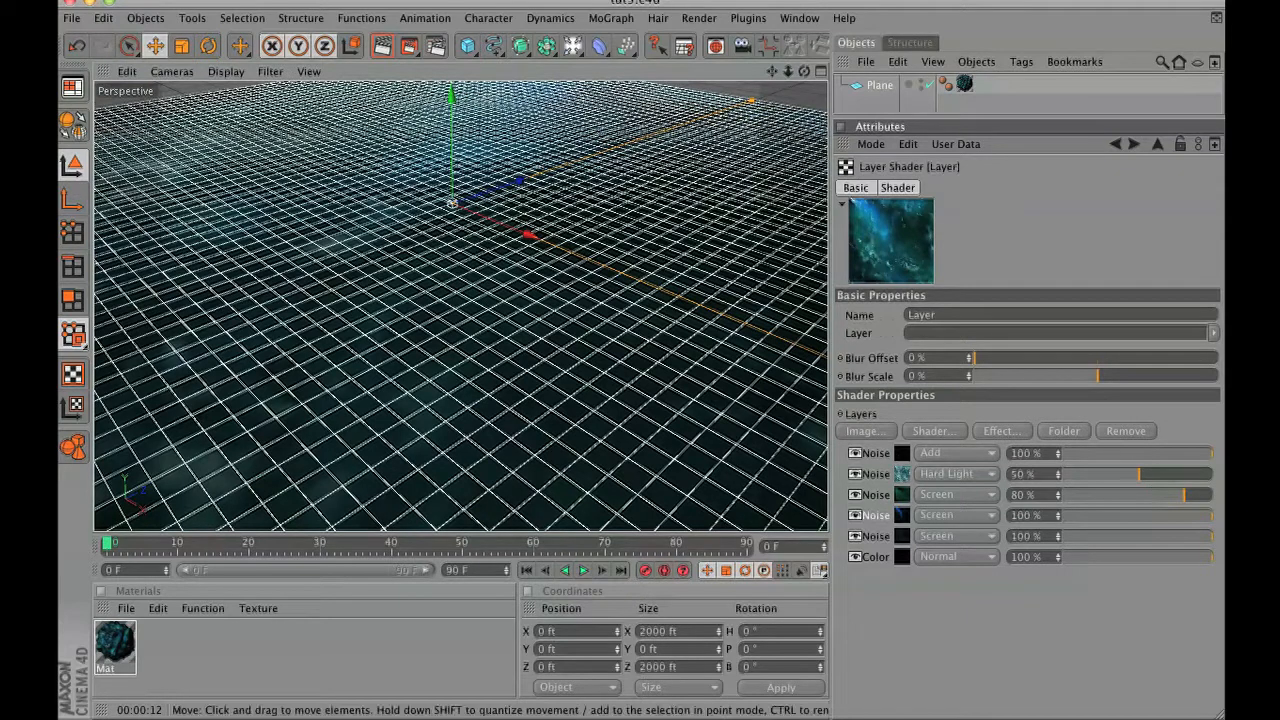
Tick the Bump checkbox in the water material's Basic channel list.
left_click(383, 46)
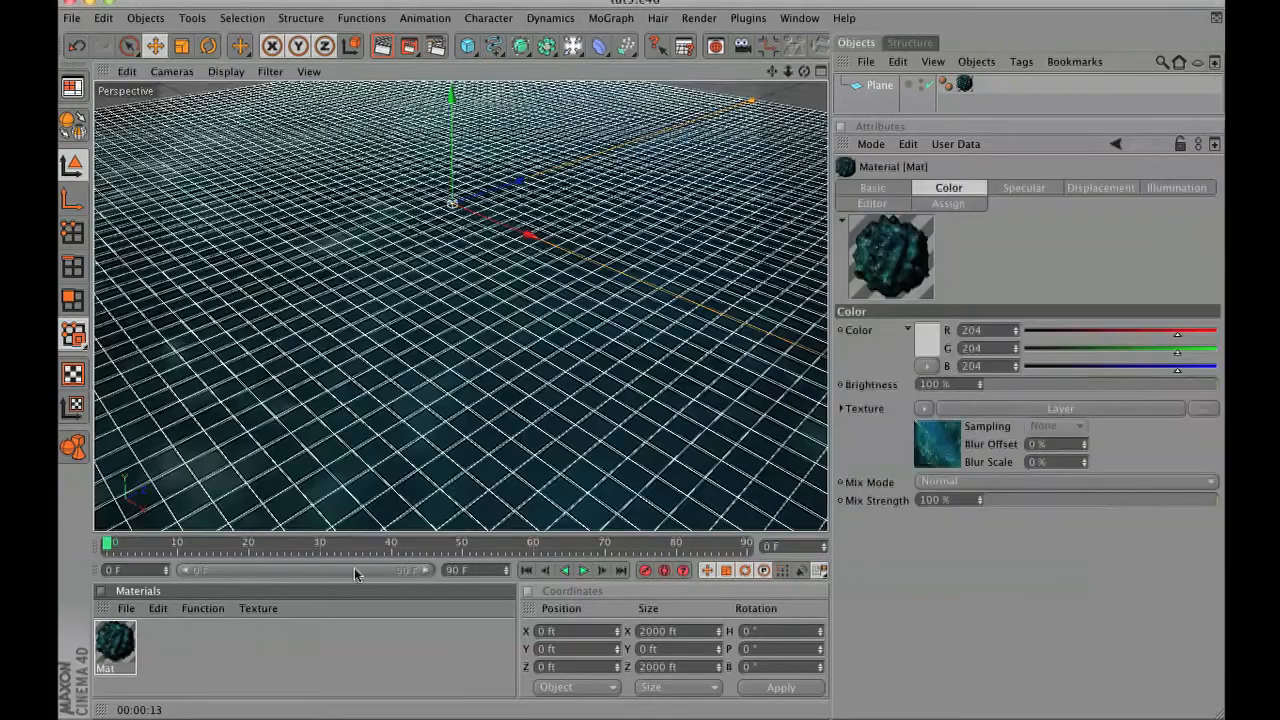
left_click(872, 188)
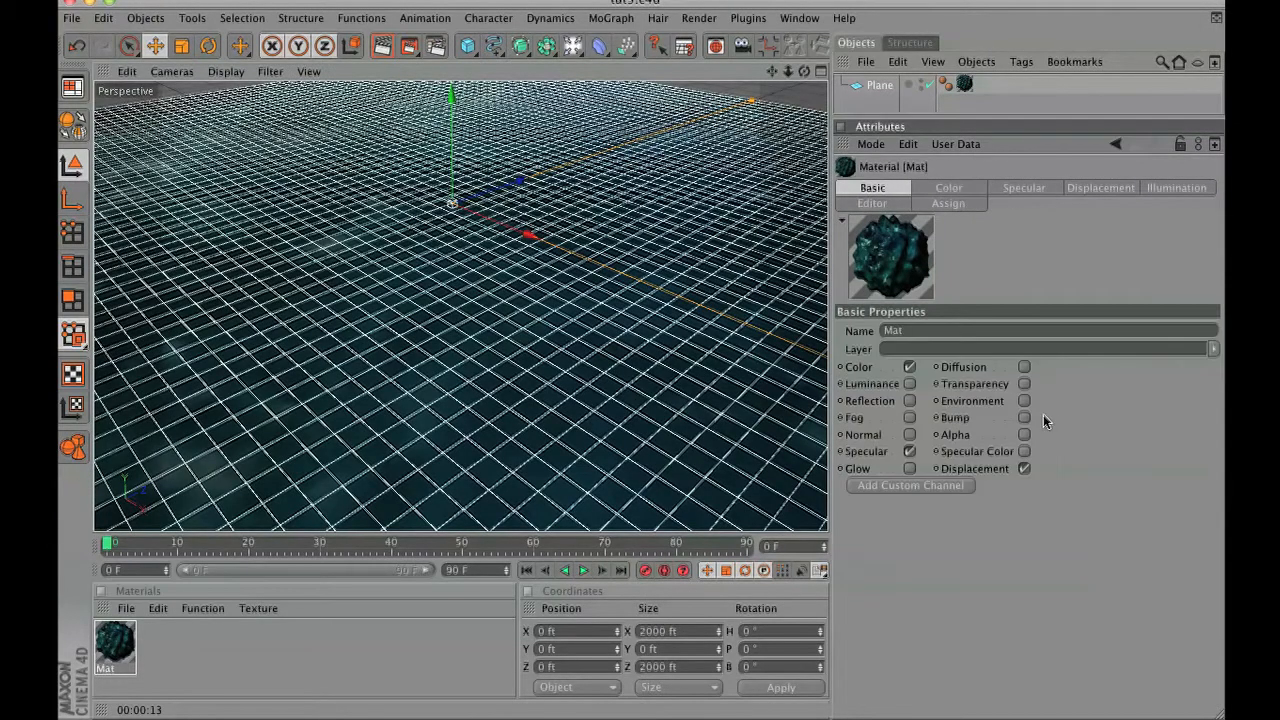
left_click(1024, 417)
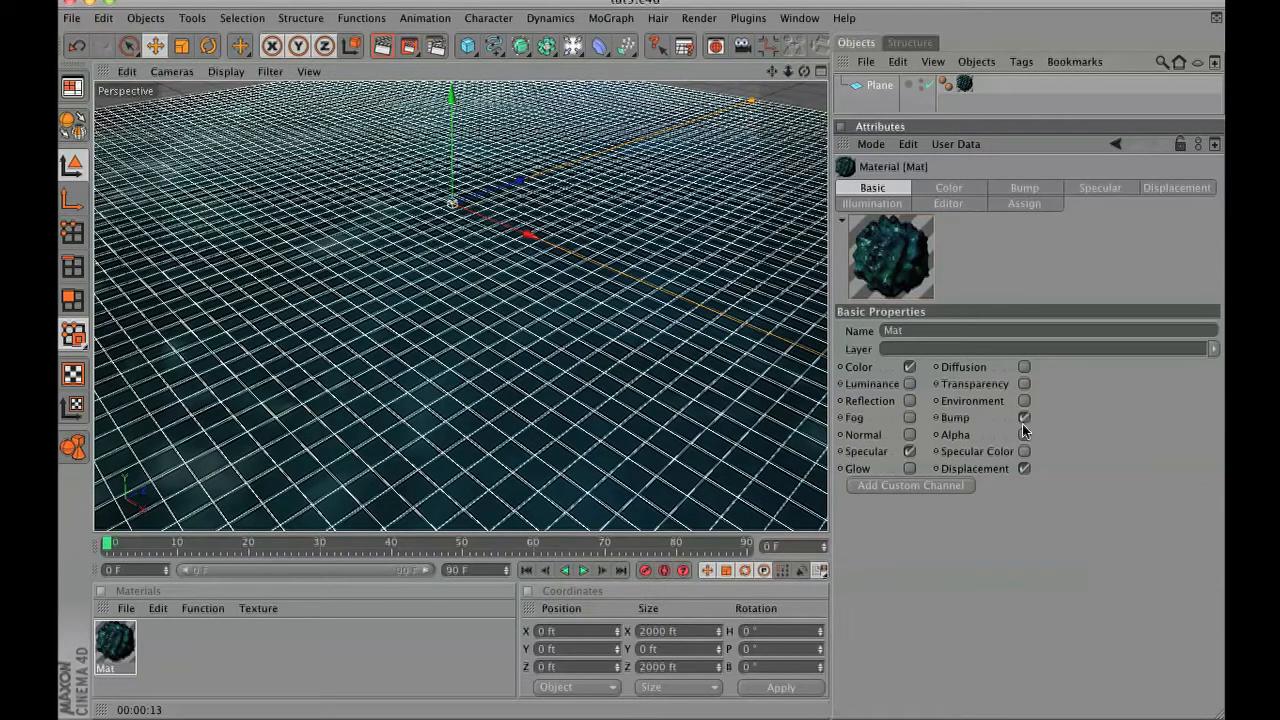
Load an empty Layer shader into the Bump channel at 20% strength and open it.
left_click(1024, 187)
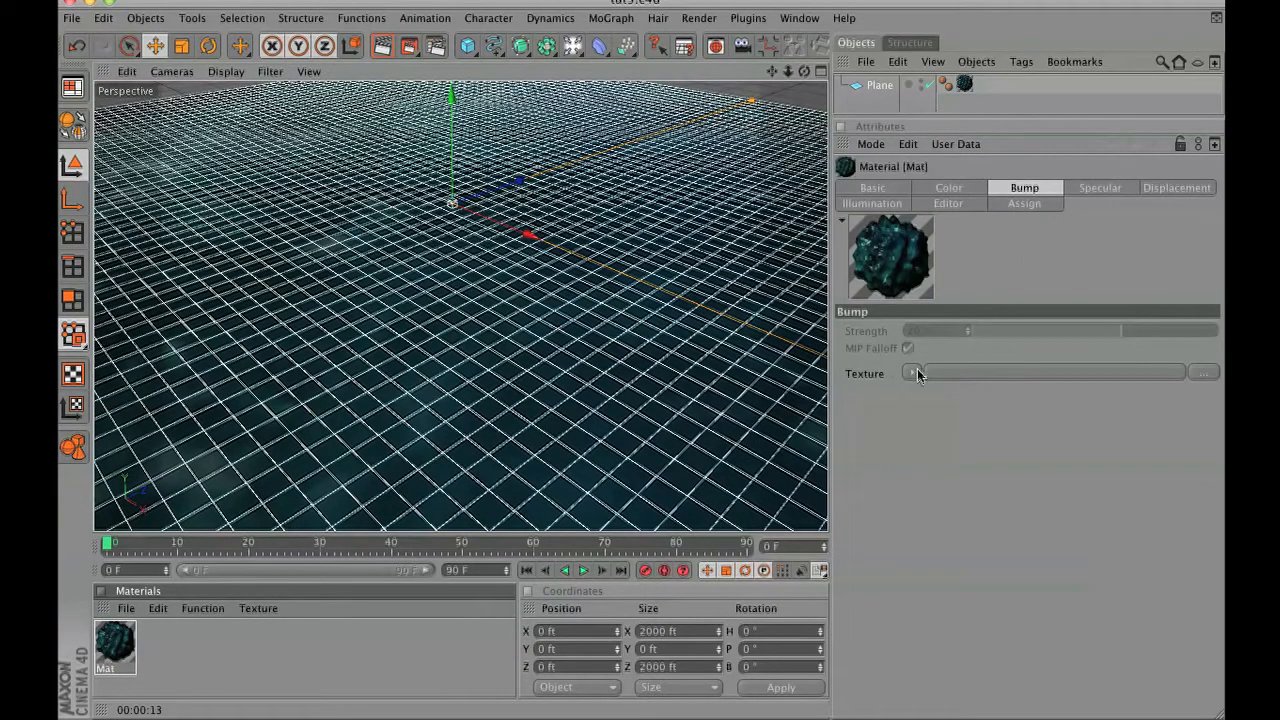
left_click(912, 373)
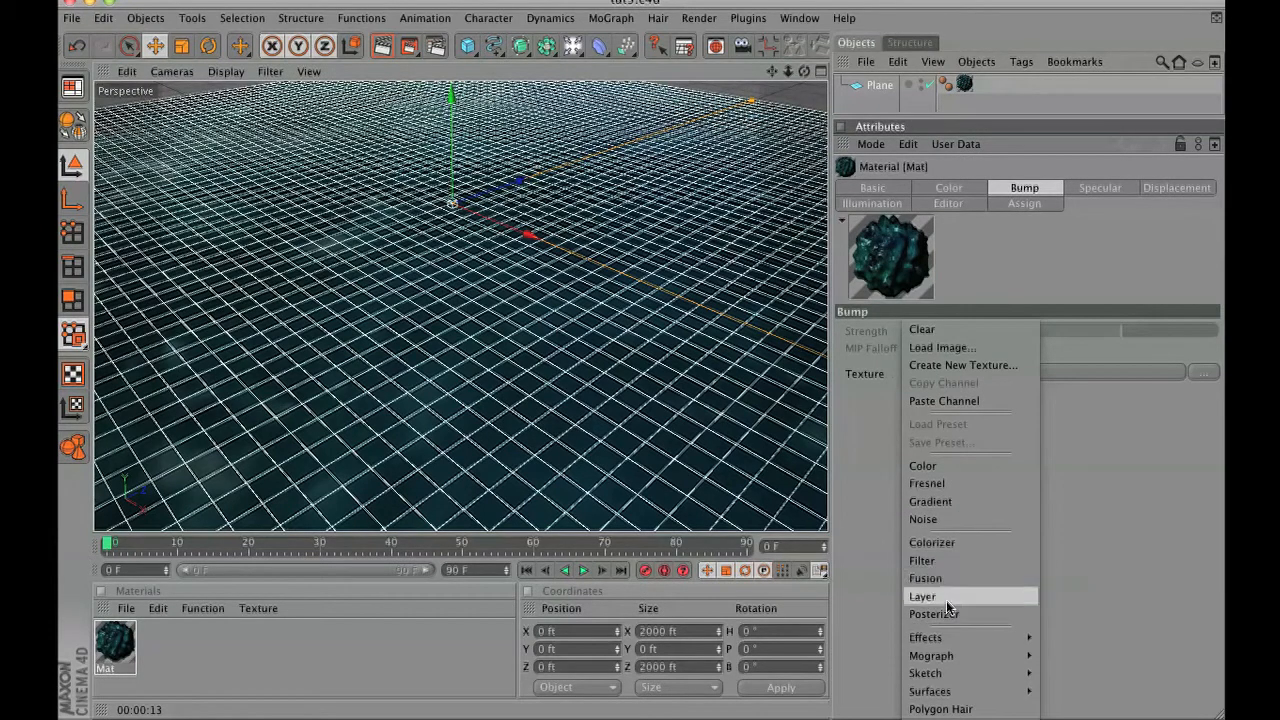
left_click(922, 596)
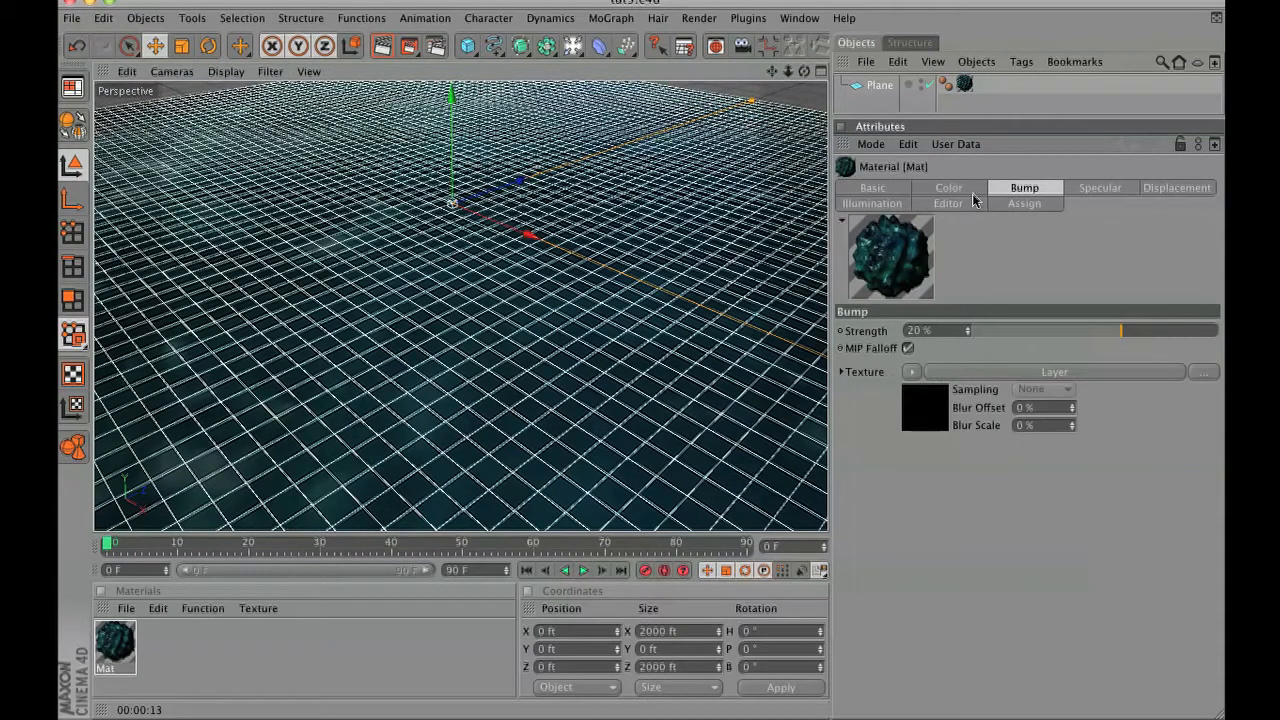
left_click(1054, 371)
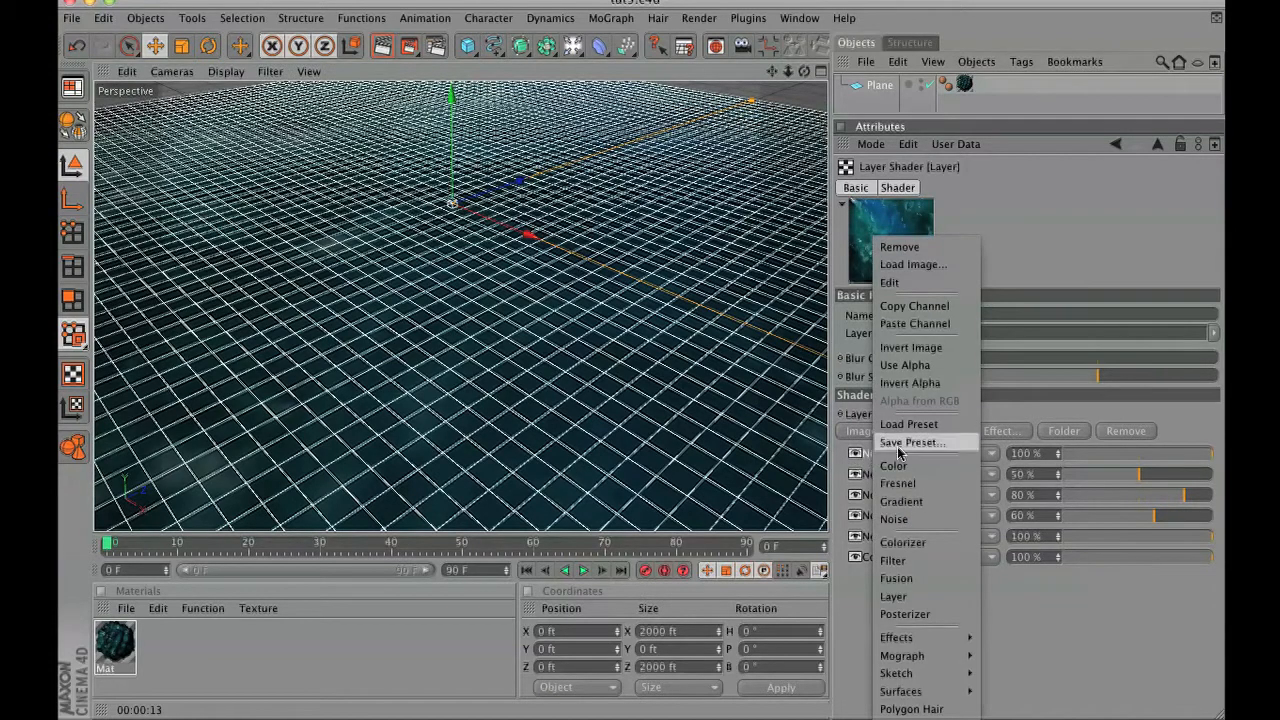
mouse_move(925, 305)
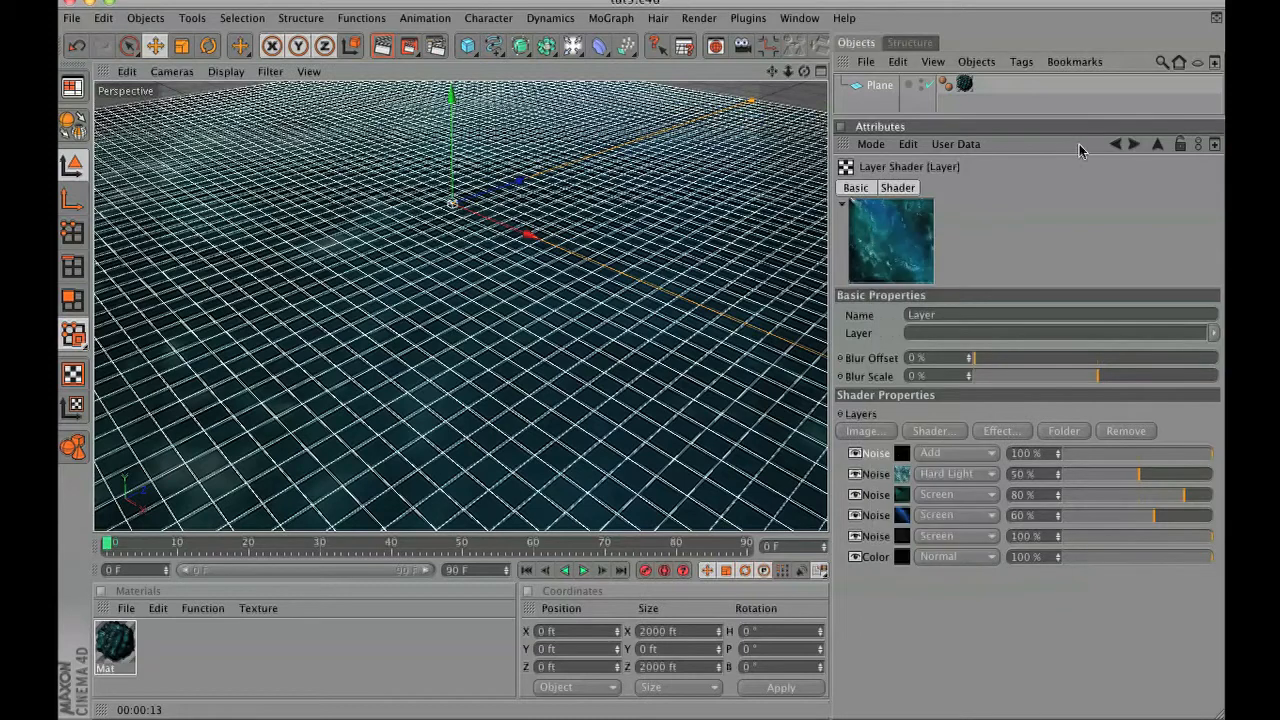
left_click(1024, 187)
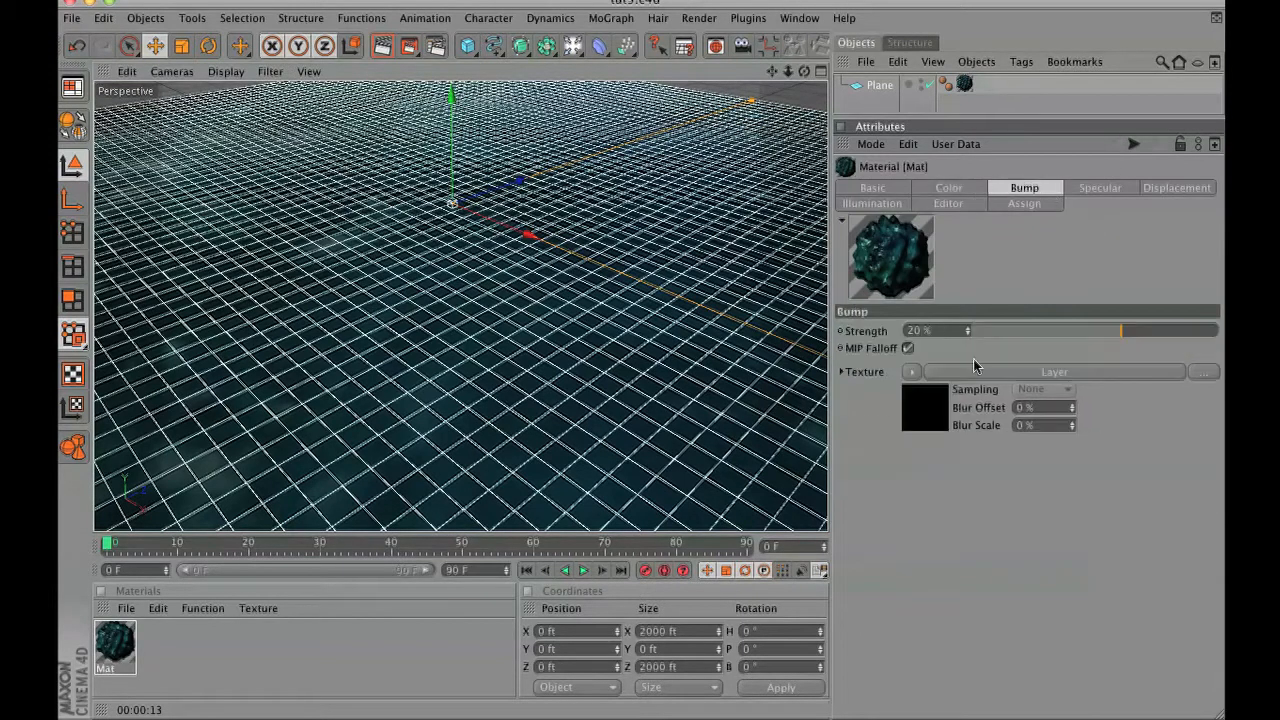
left_click(1053, 371)
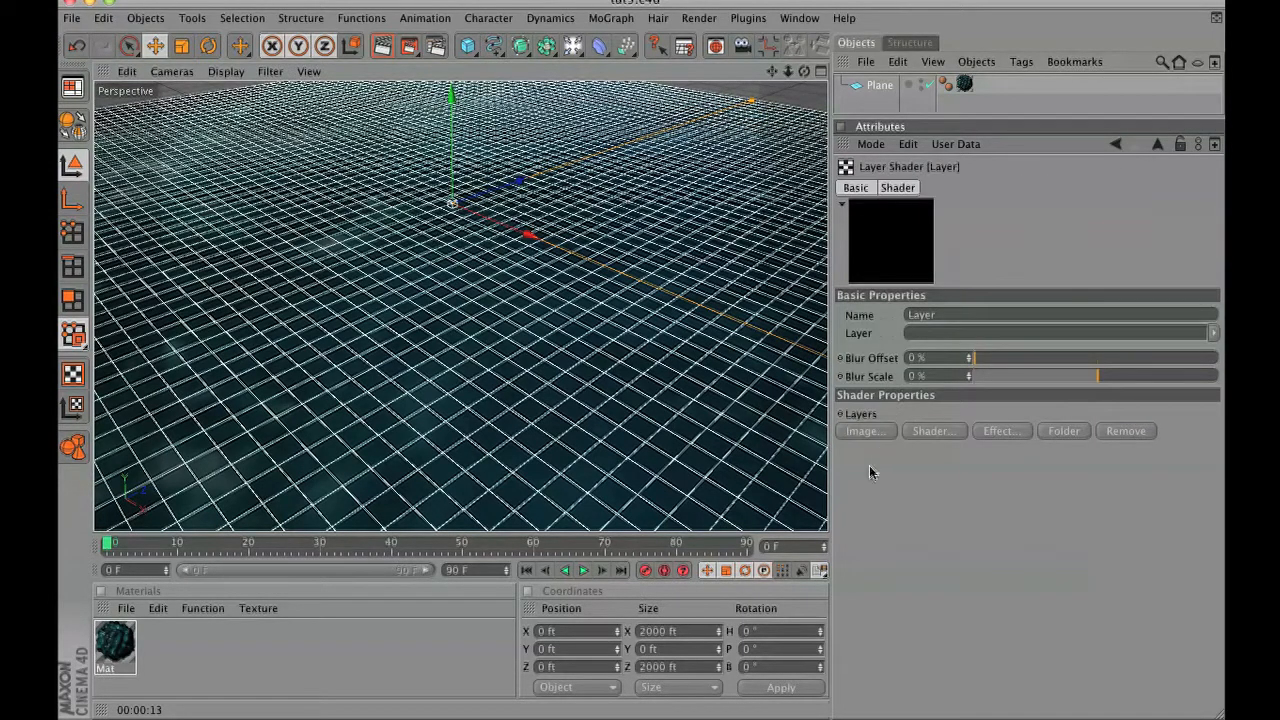
Add a second Noise layer to the bump Layer shader.
left_click(931, 430)
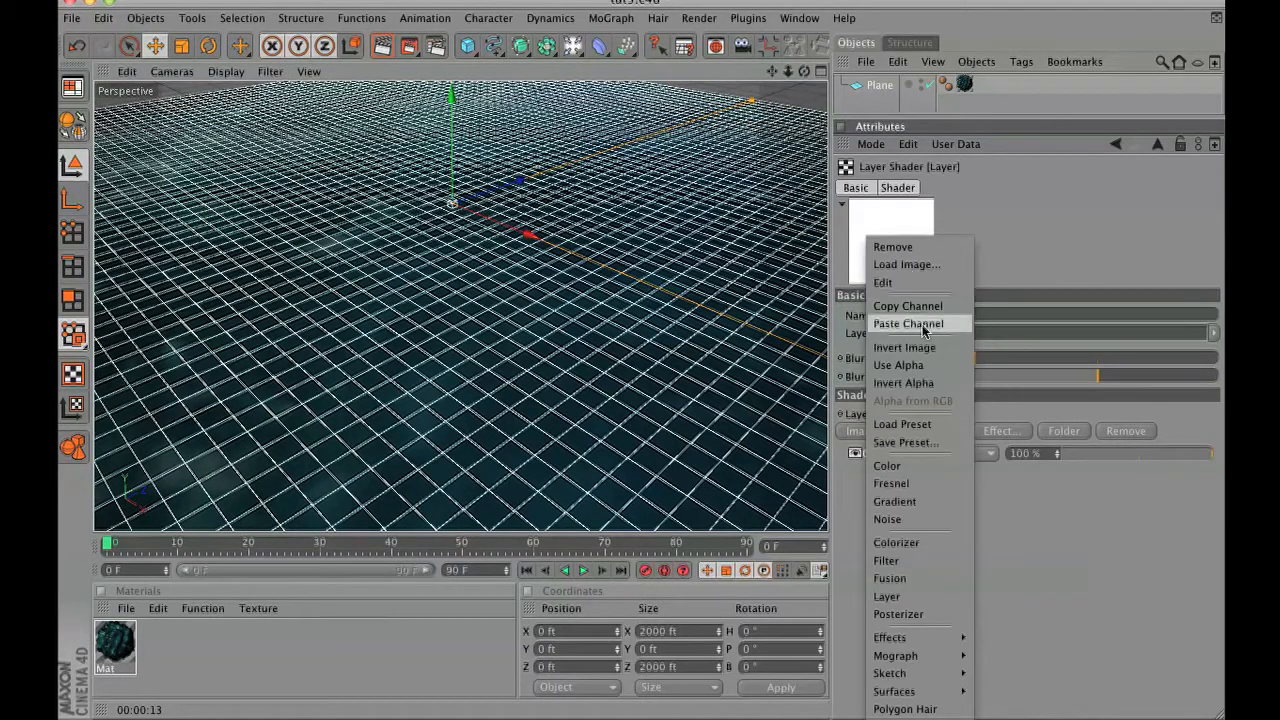
left_click(887, 519)
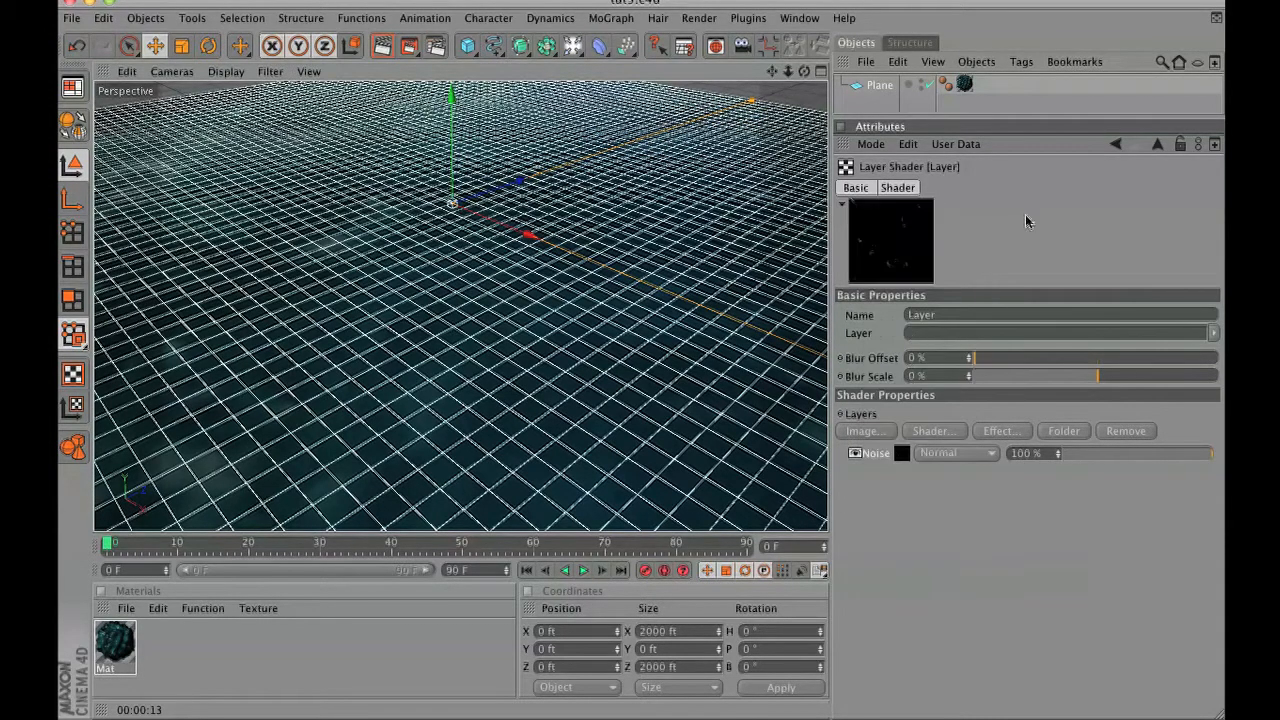
left_click(948, 187)
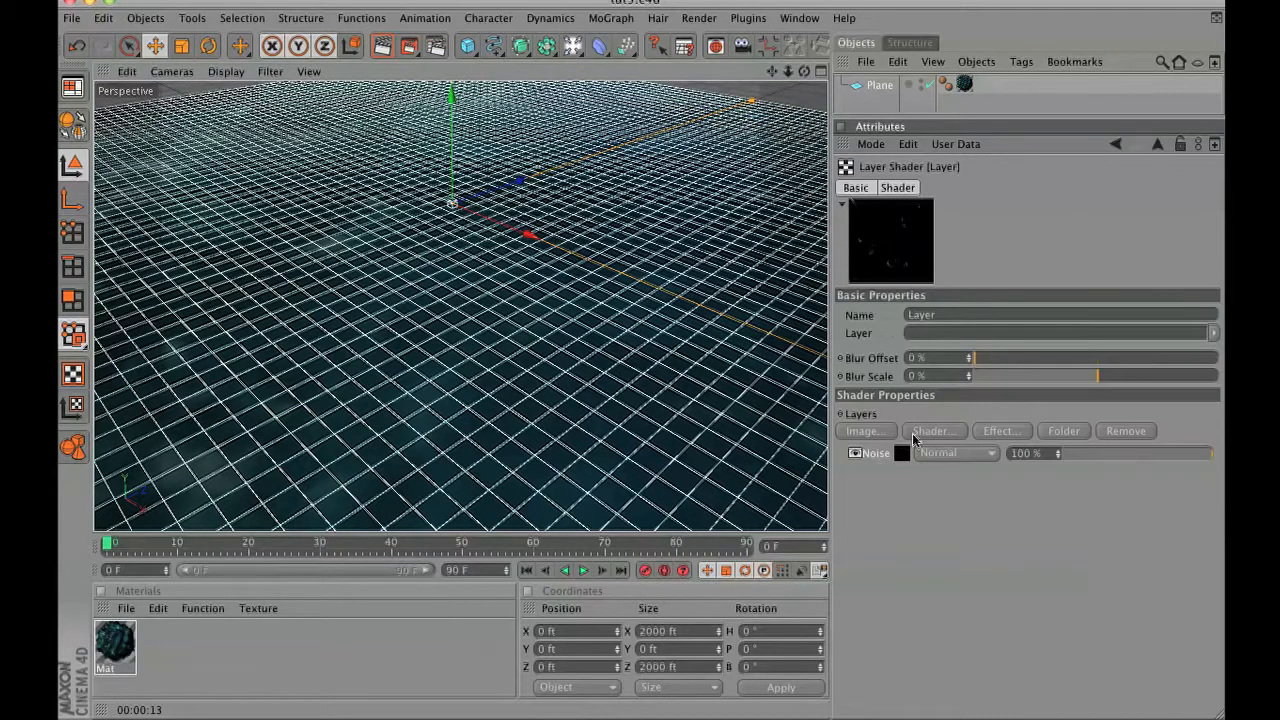
left_click(932, 431)
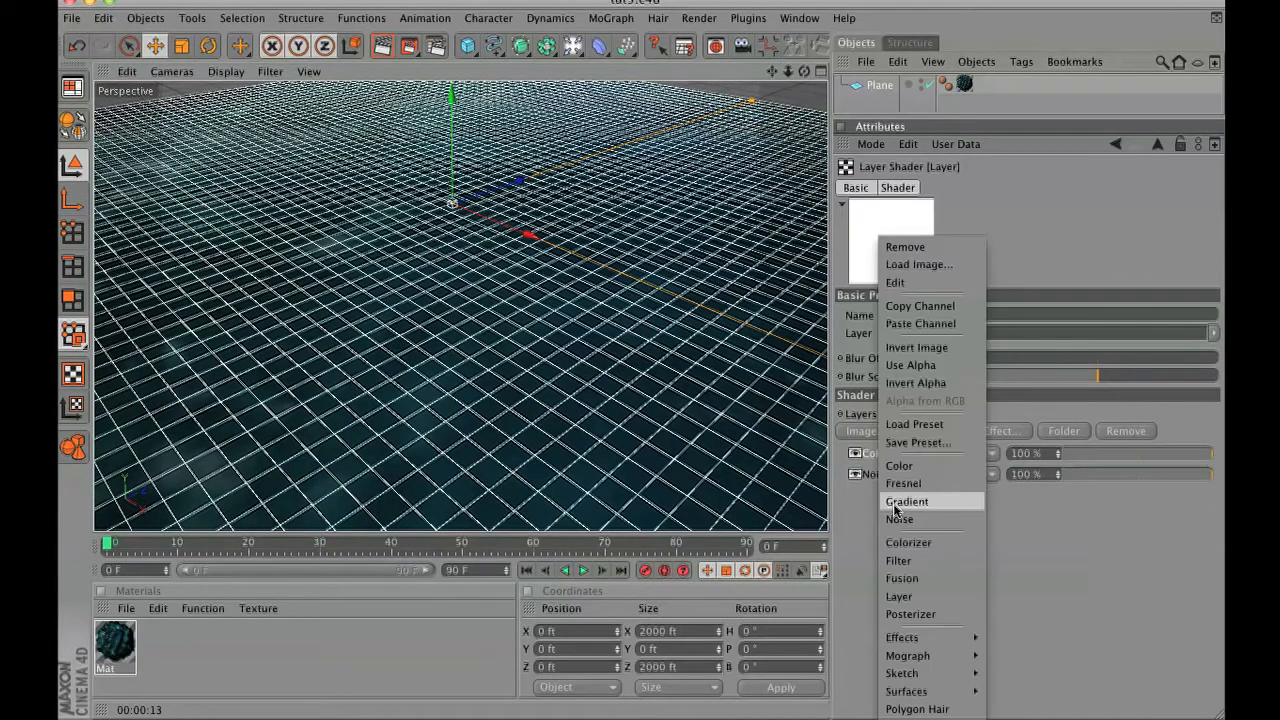
left_click(899, 519)
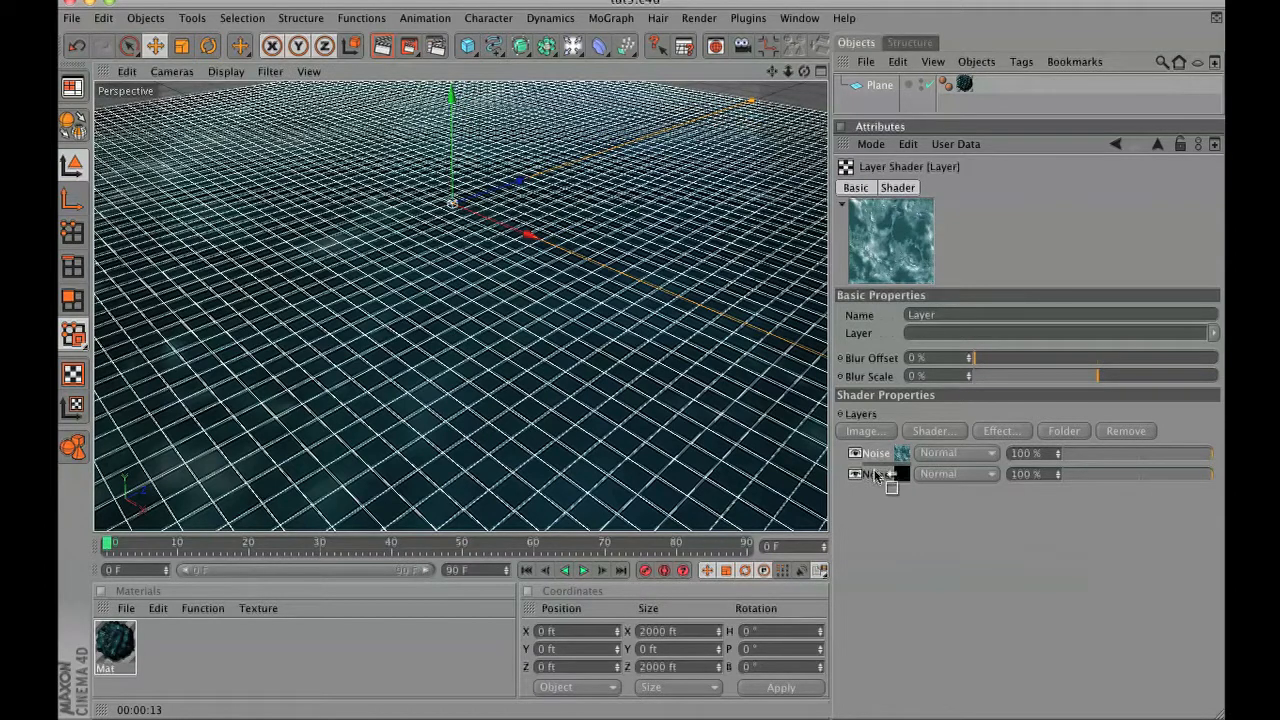
Move the black noise layer on top, set it to Add, with black and mid-grey colours.
left_click(955, 453)
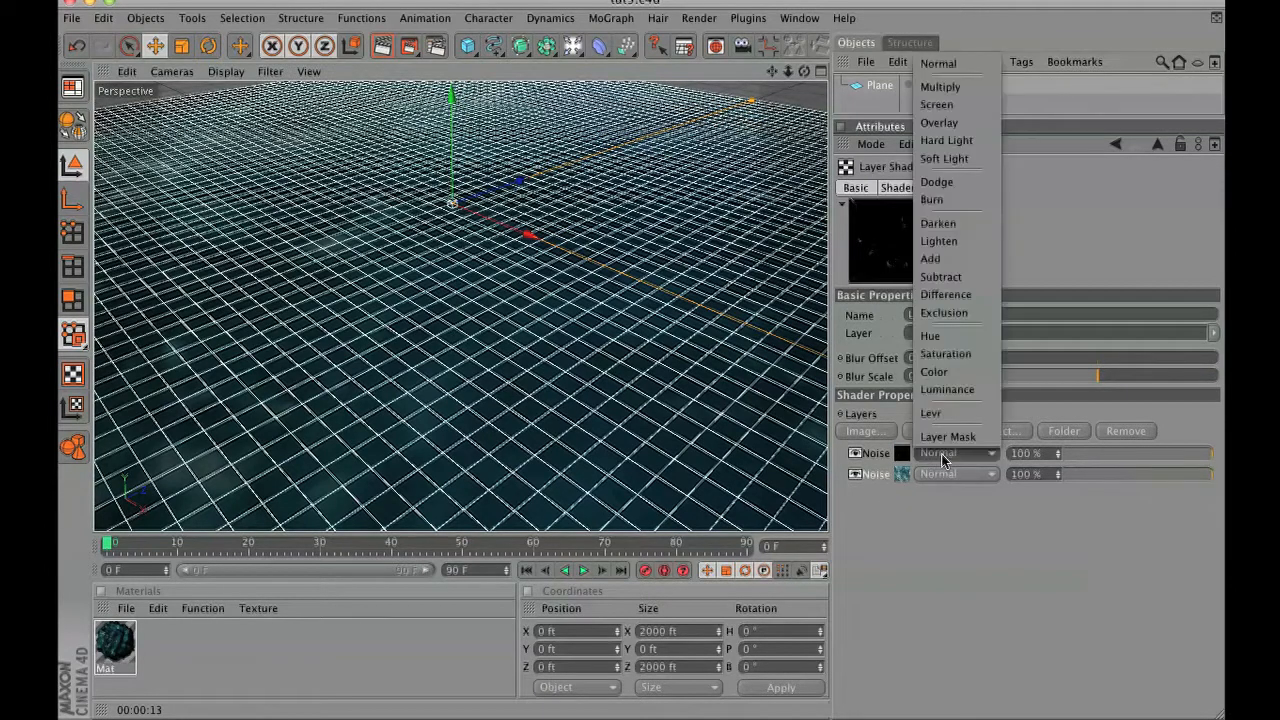
left_click(930, 258)
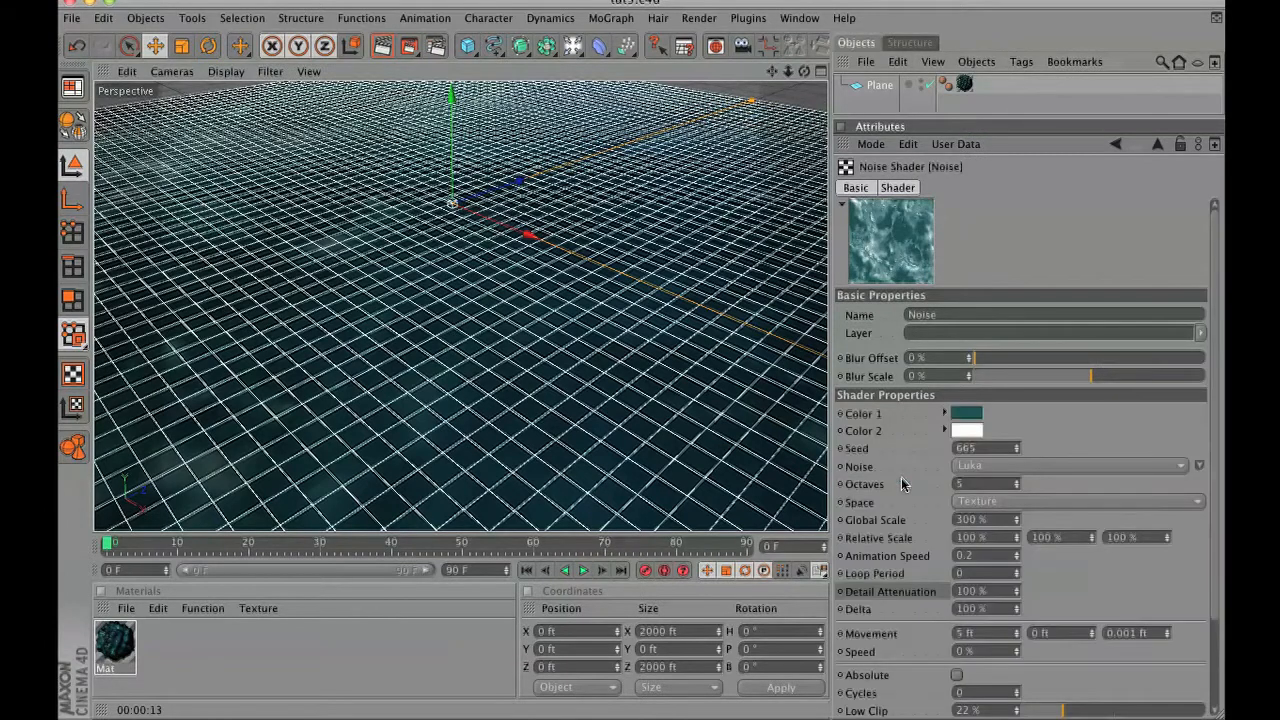
left_click(966, 413)
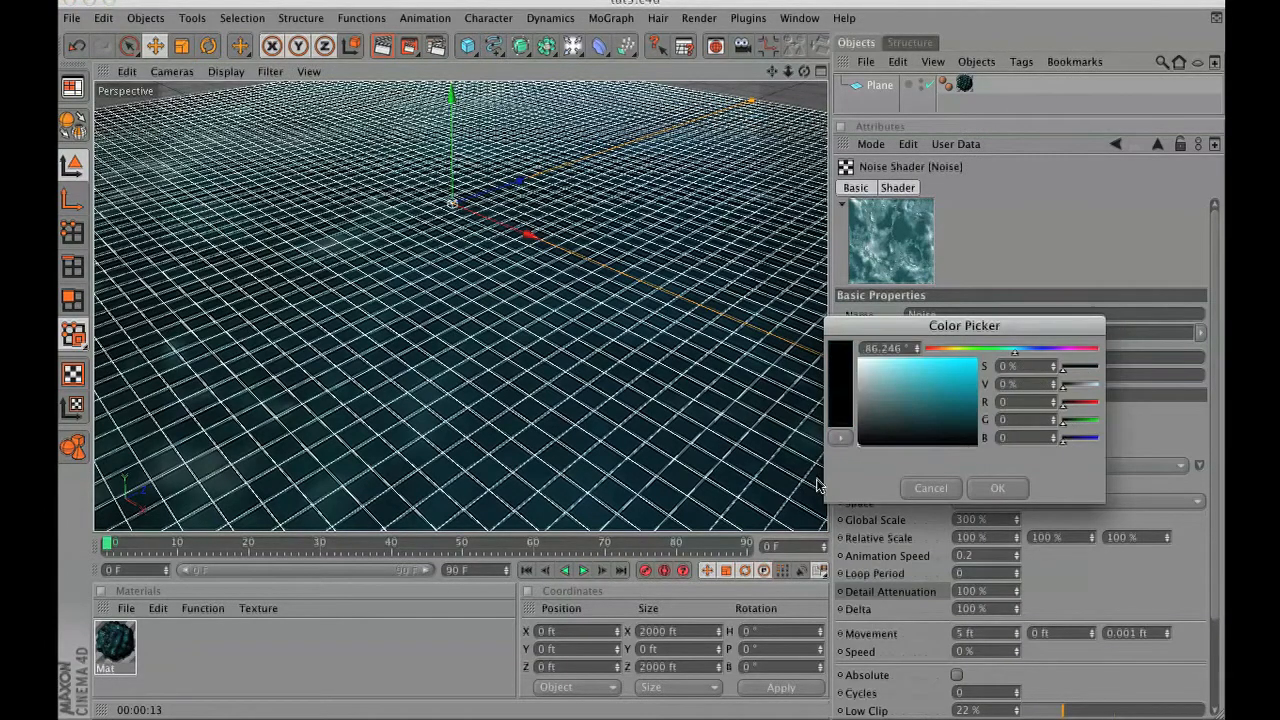
left_click(997, 488)
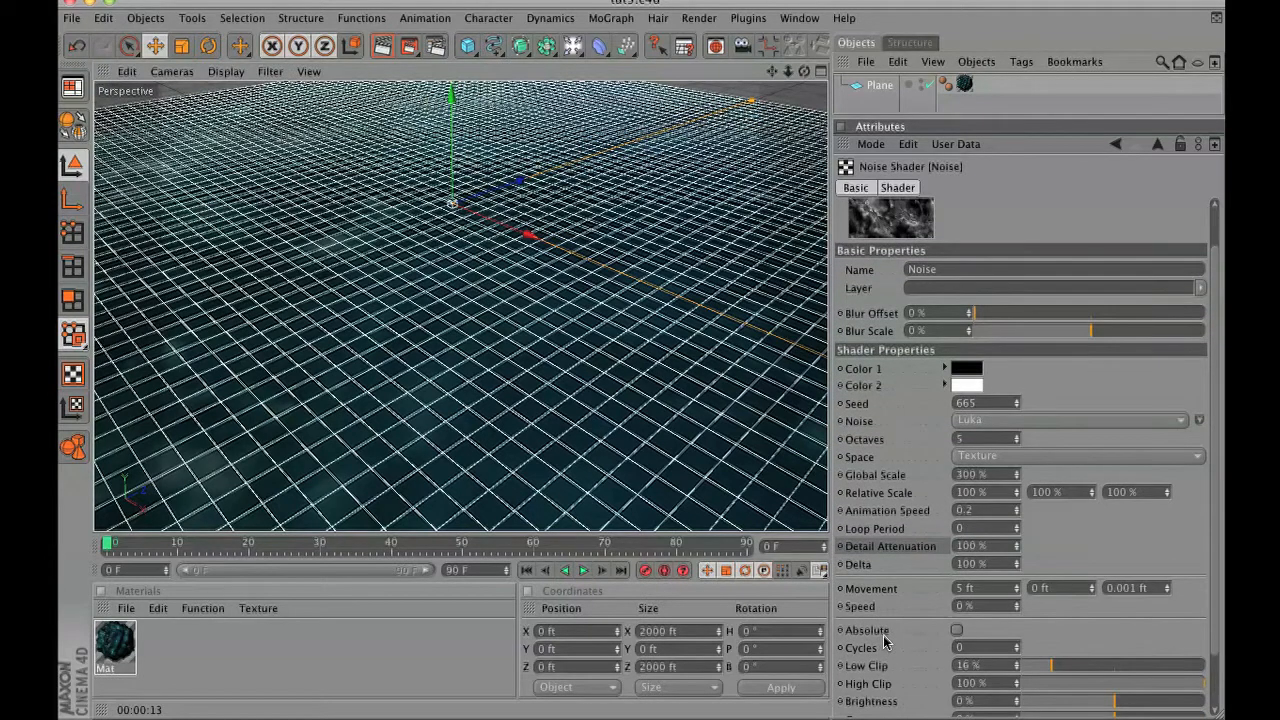
left_click(966, 368)
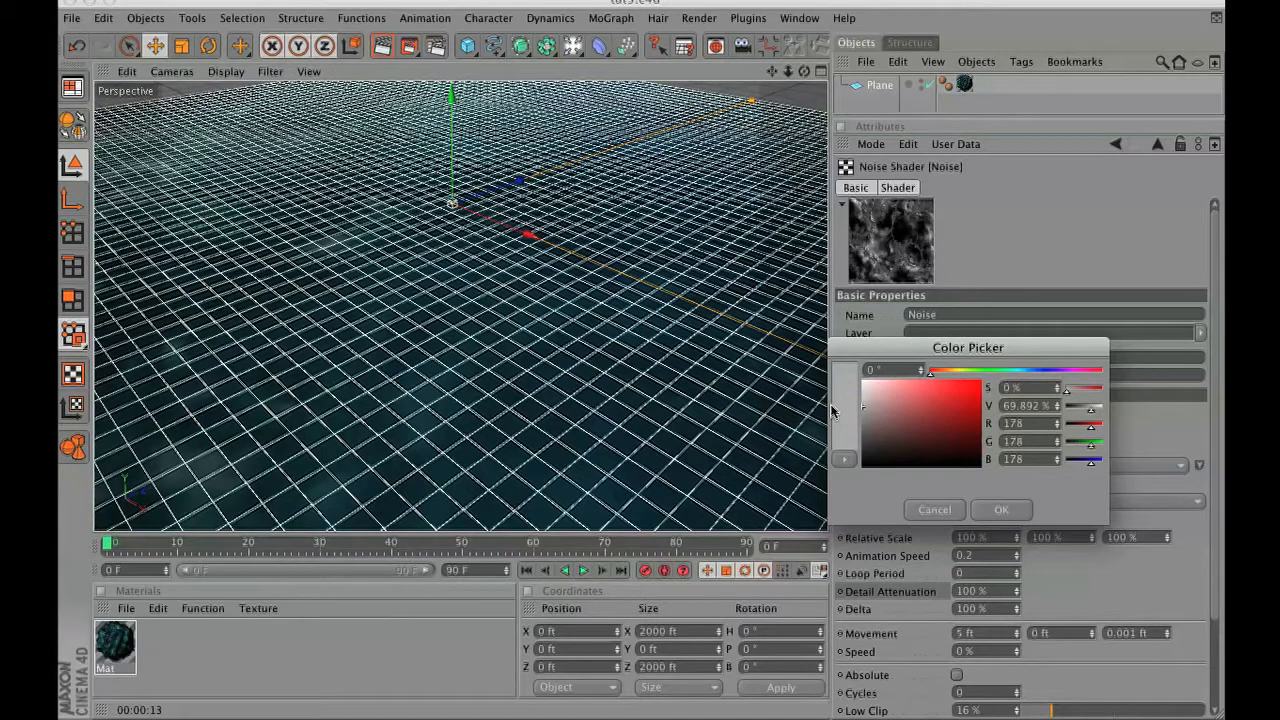
left_click(1001, 509)
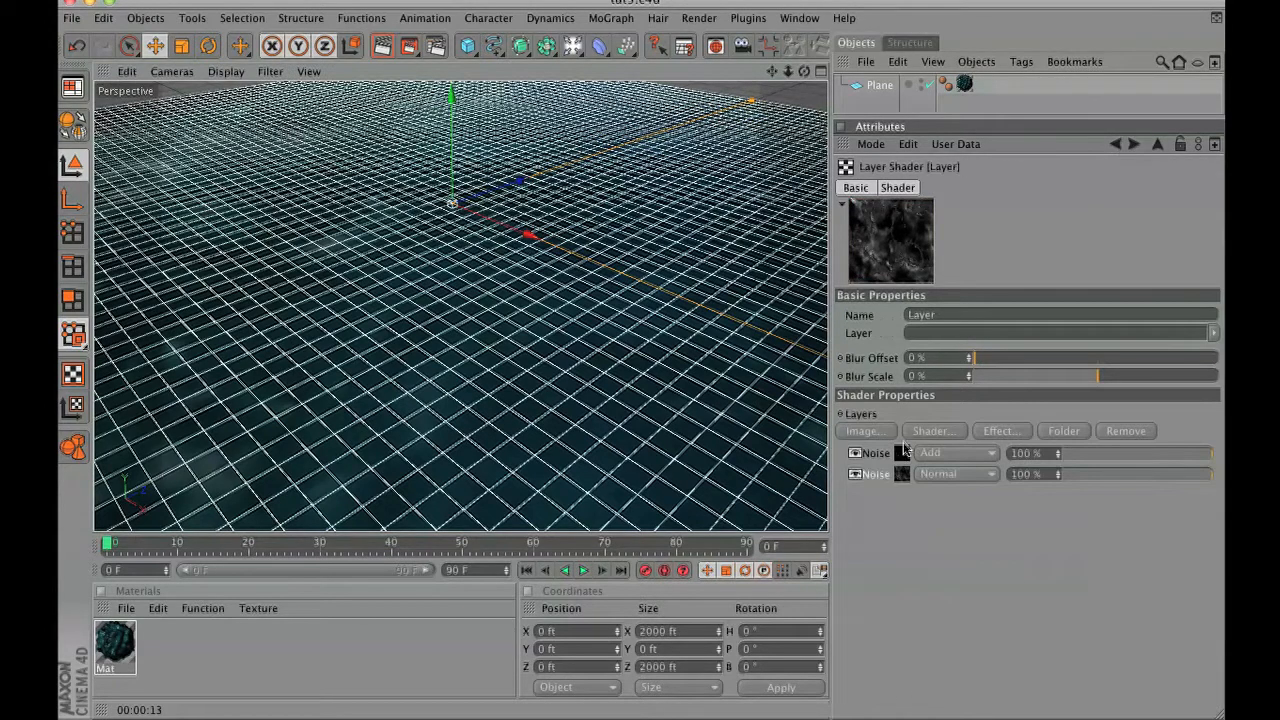
Lower the Add noise's low clip to about 27% and darken the lower noise's second colour.
left_click(875, 453)
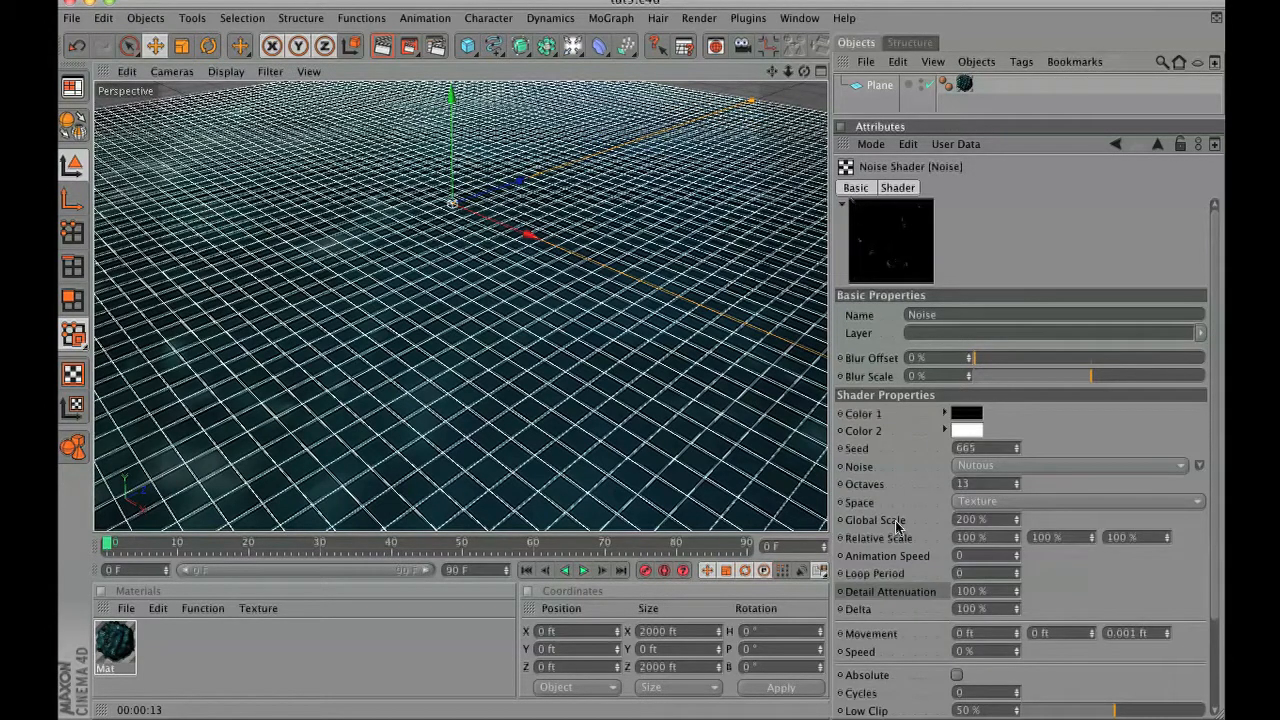
scroll("down", 3)
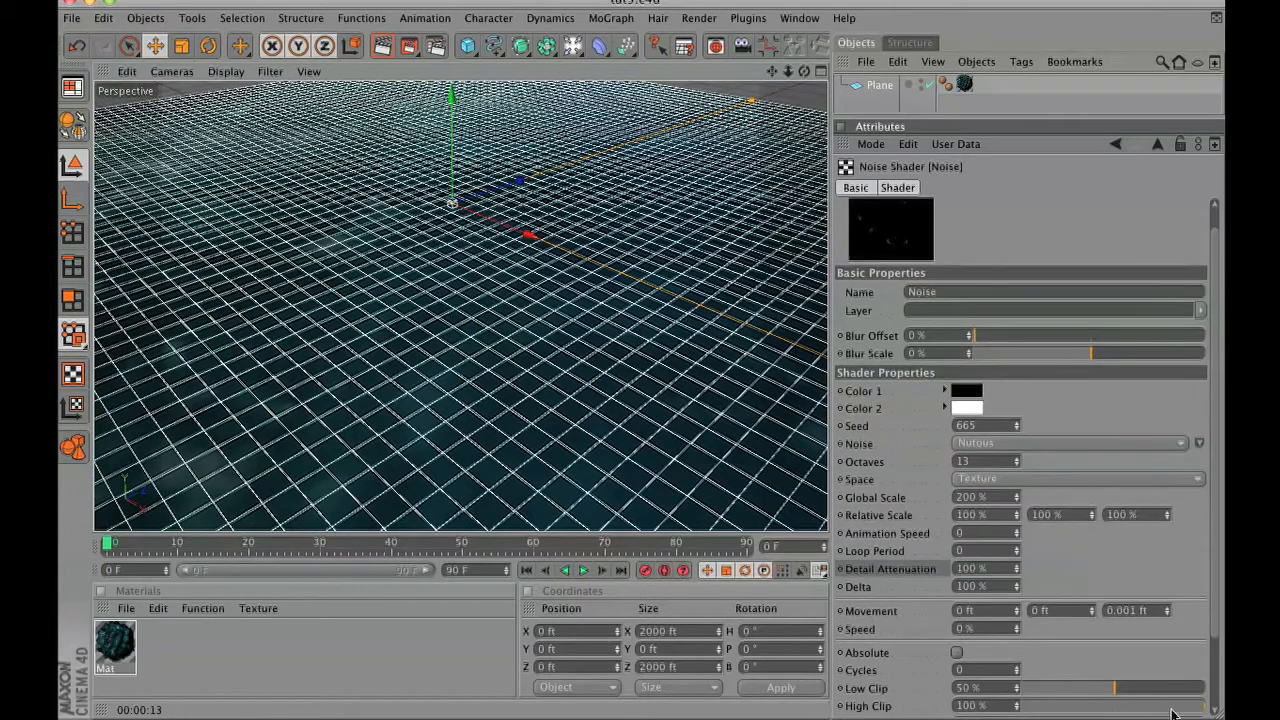
left_click_drag(1110, 688, 1075, 688)
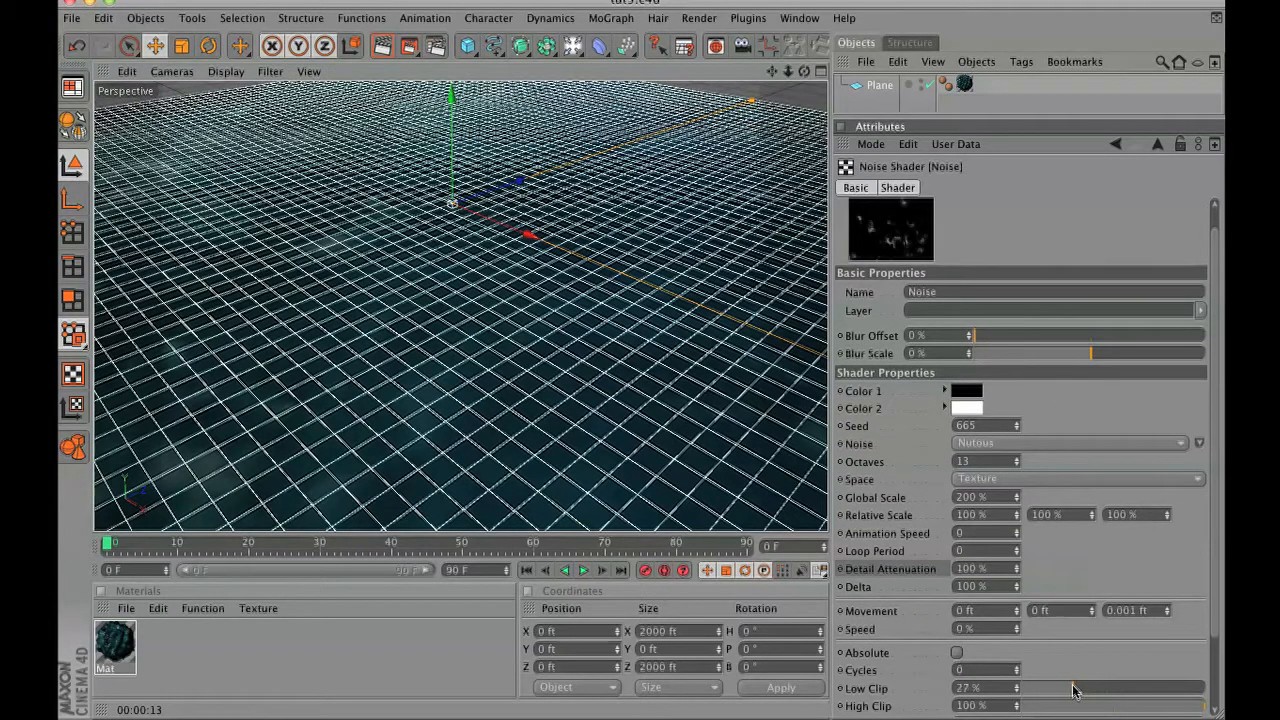
left_click(1050, 688)
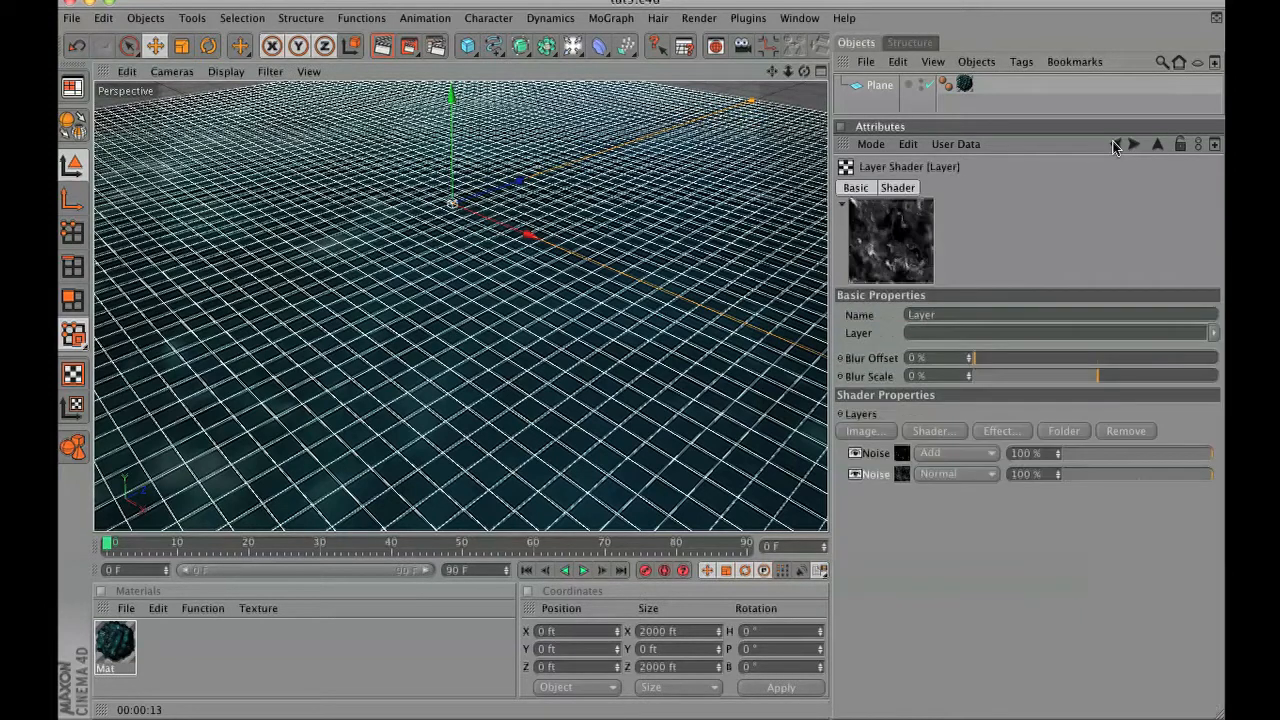
left_click(855, 474)
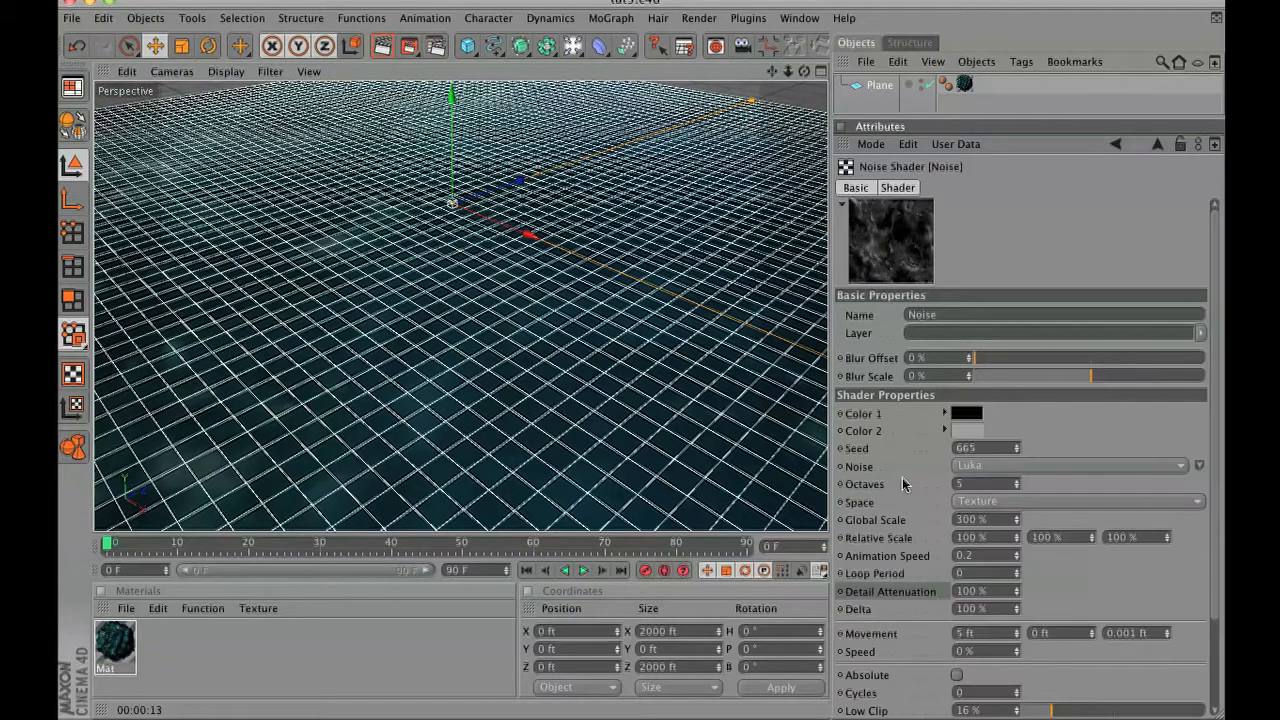
left_click(966, 413)
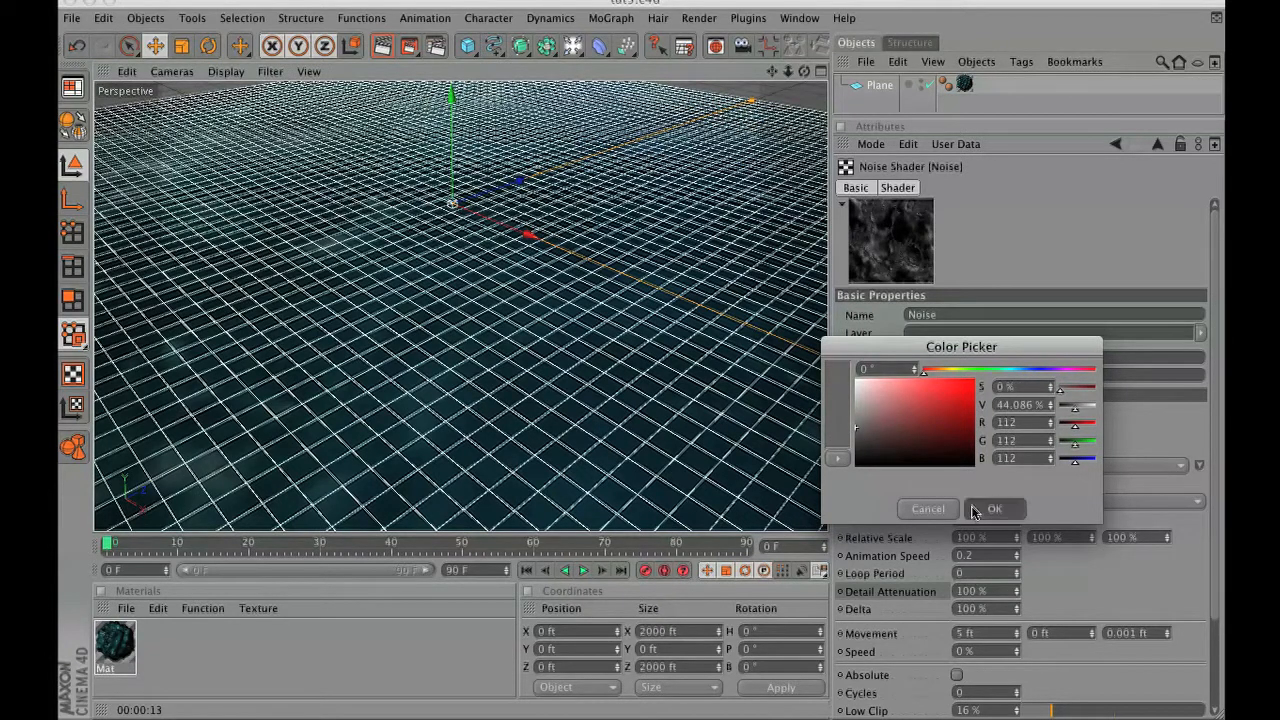
left_click(994, 508)
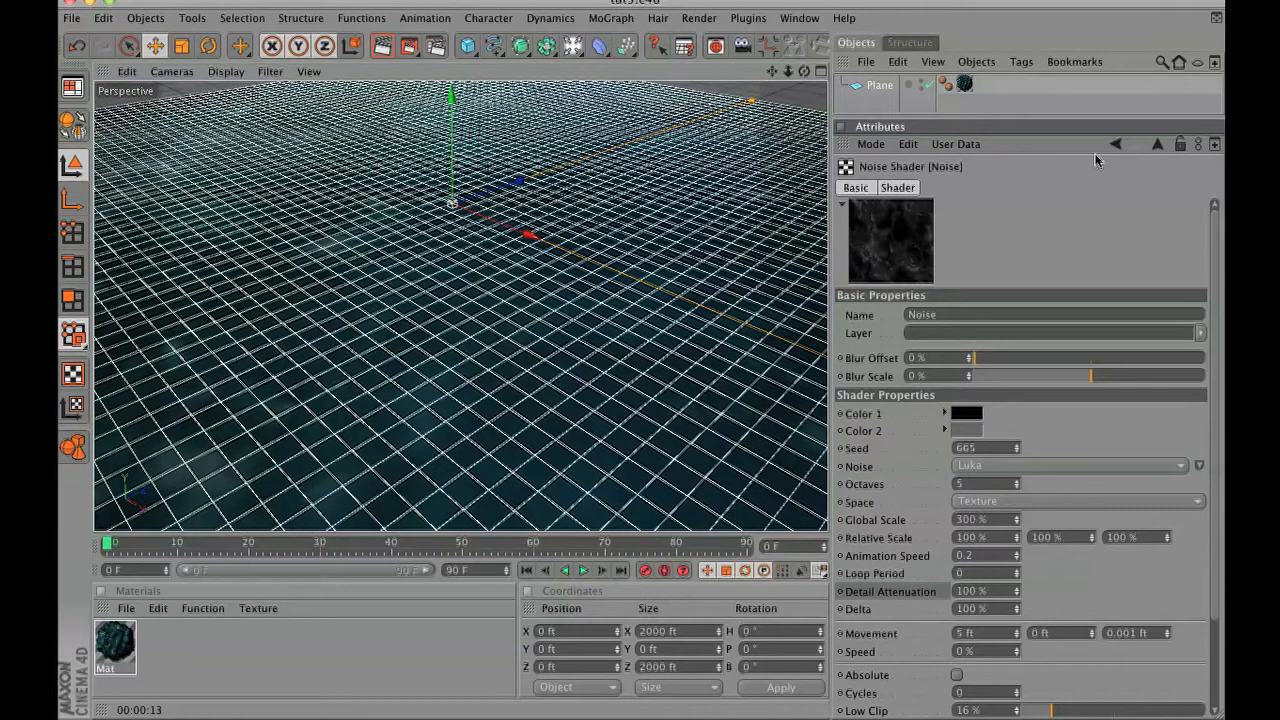
mouse_move(1072, 192)
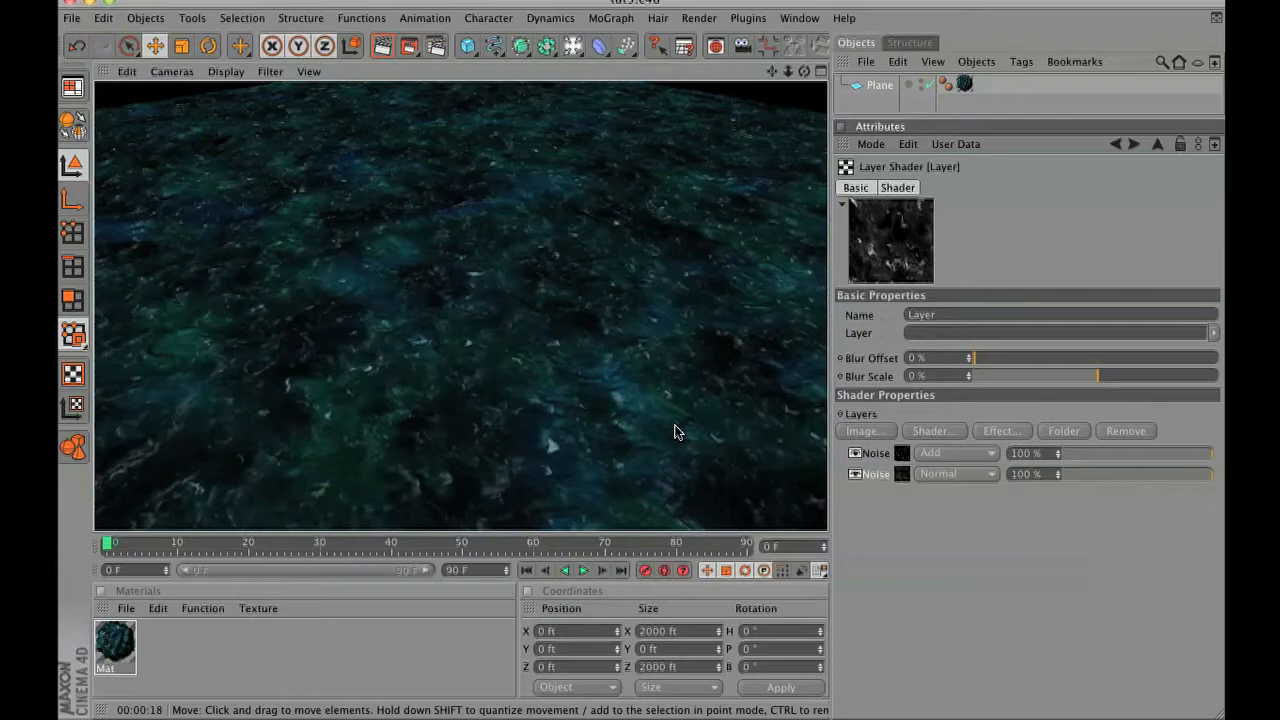
mouse_move(1040, 224)
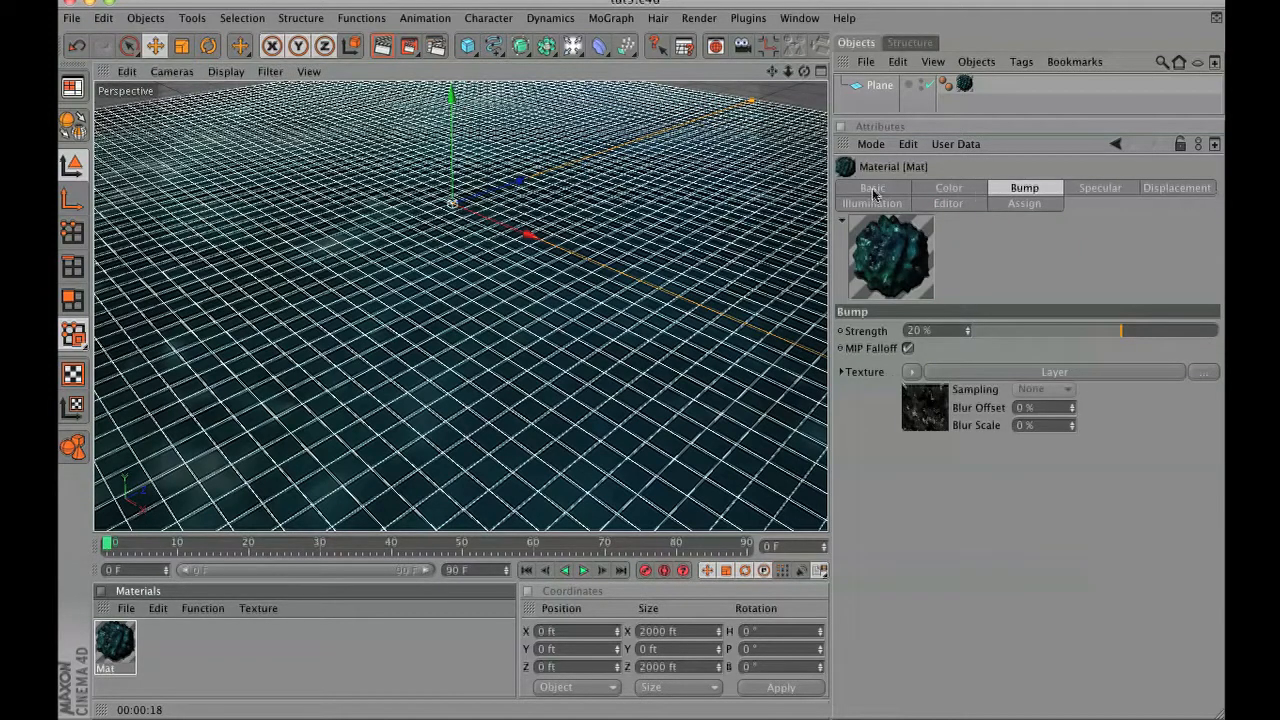
Enable additive Reflection on the water material and adjust a reflection slider.
left_click(872, 188)
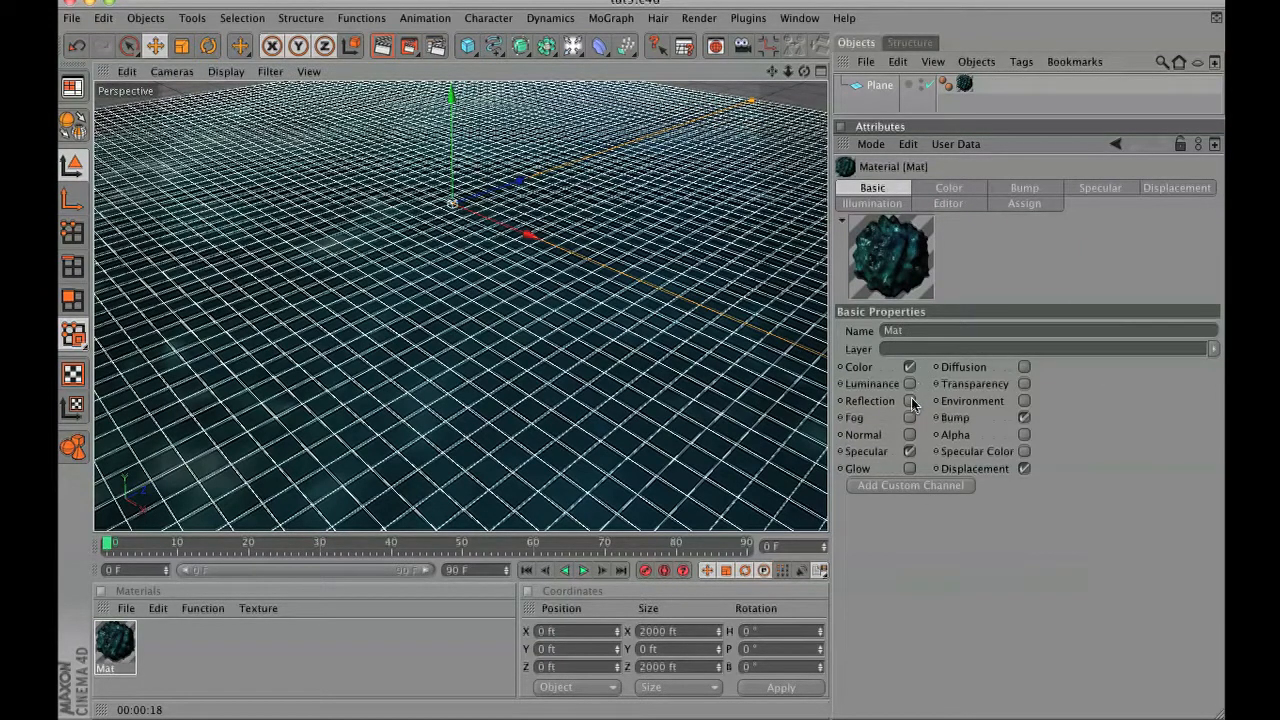
left_click(1024, 187)
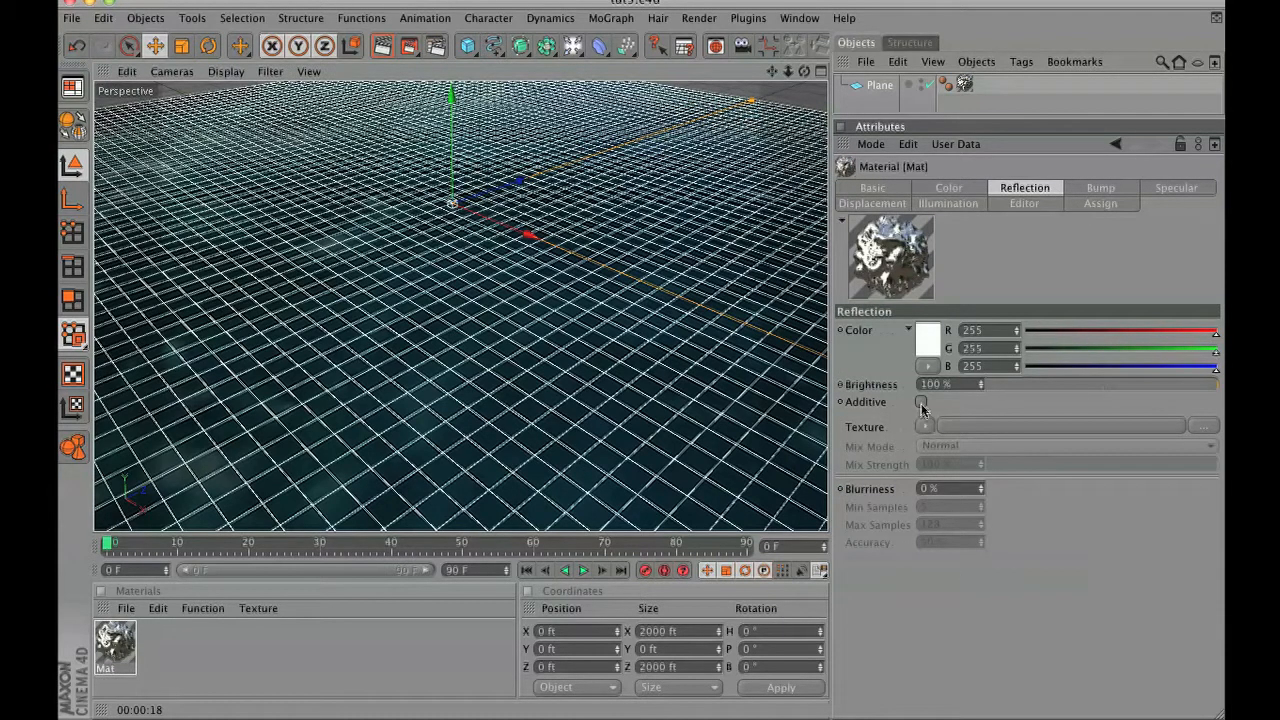
left_click(1203, 427)
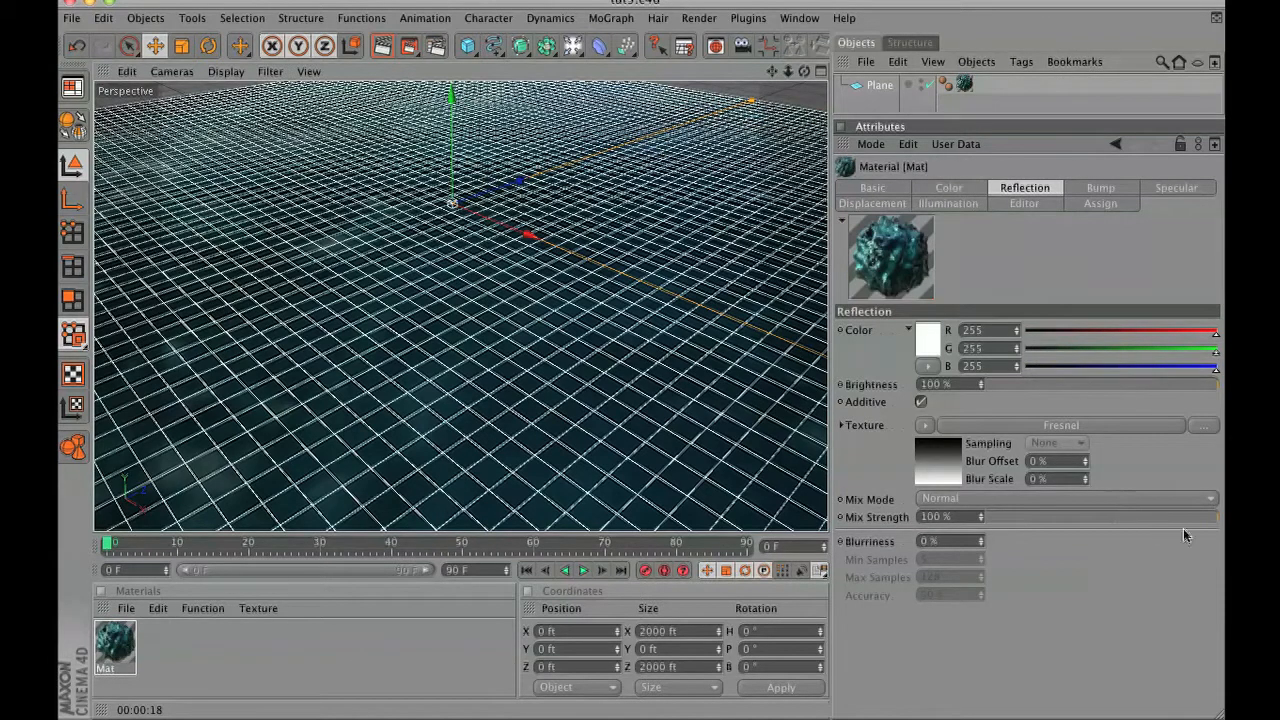
left_click_drag(1215, 517, 1175, 517)
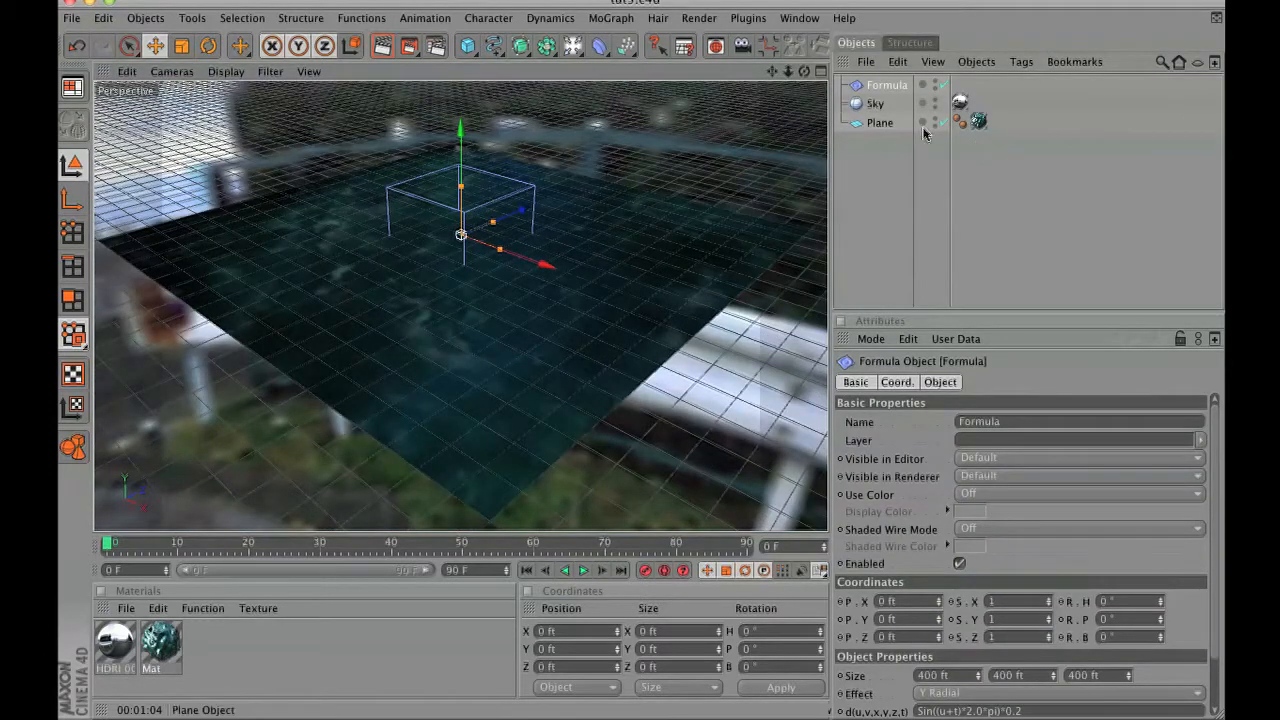
Add a Compositing tag to the Sky and parent the Formula deformer under Plane.
right_click(875, 103)
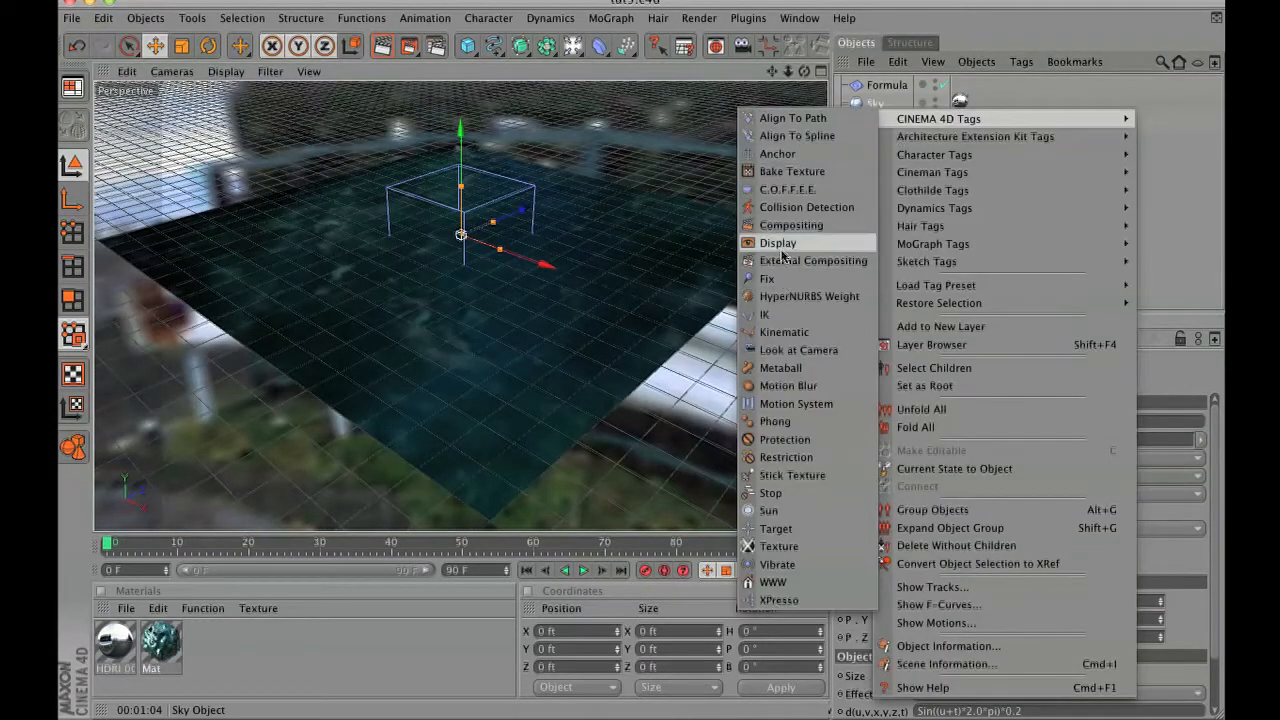
left_click(790, 225)
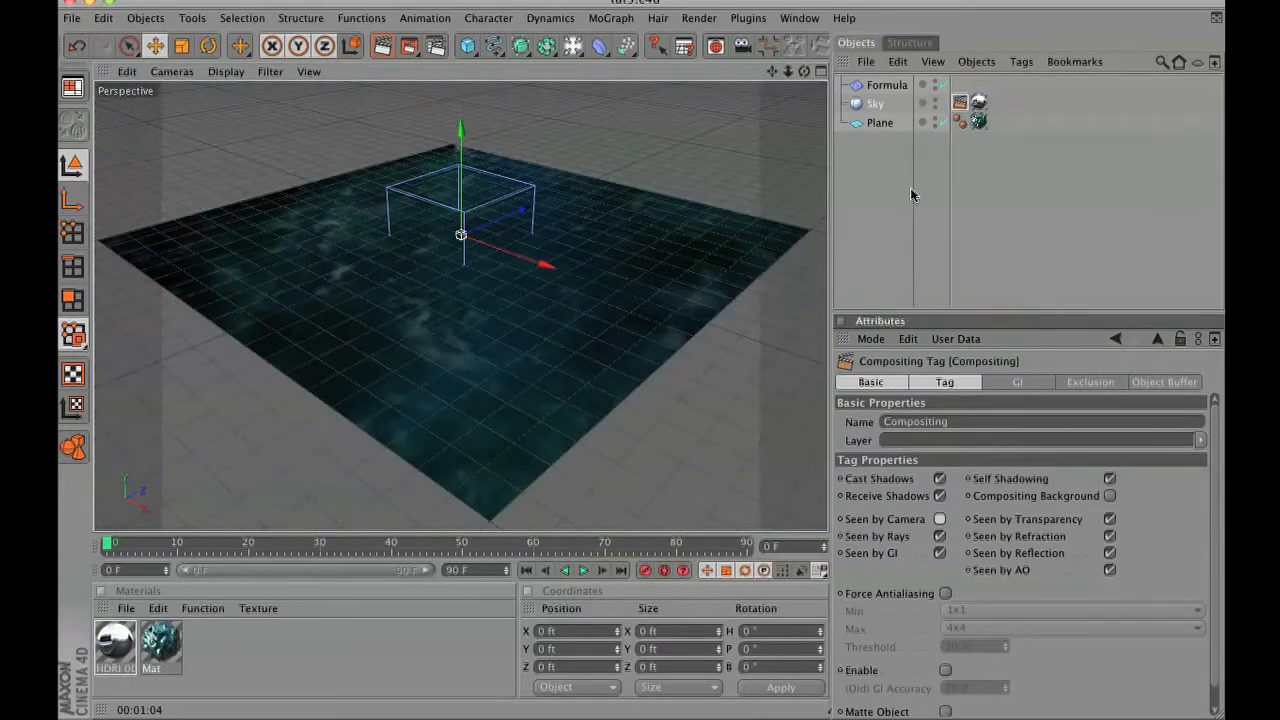
left_click(887, 85)
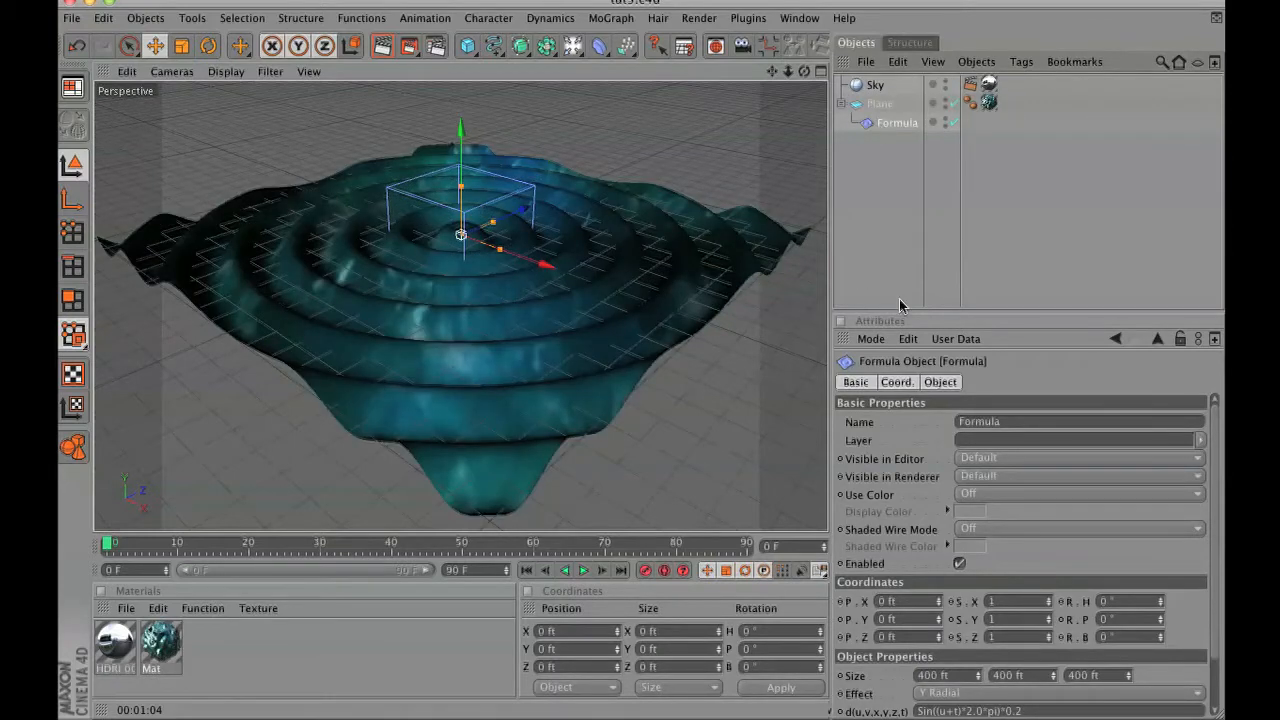
scroll("down", 3)
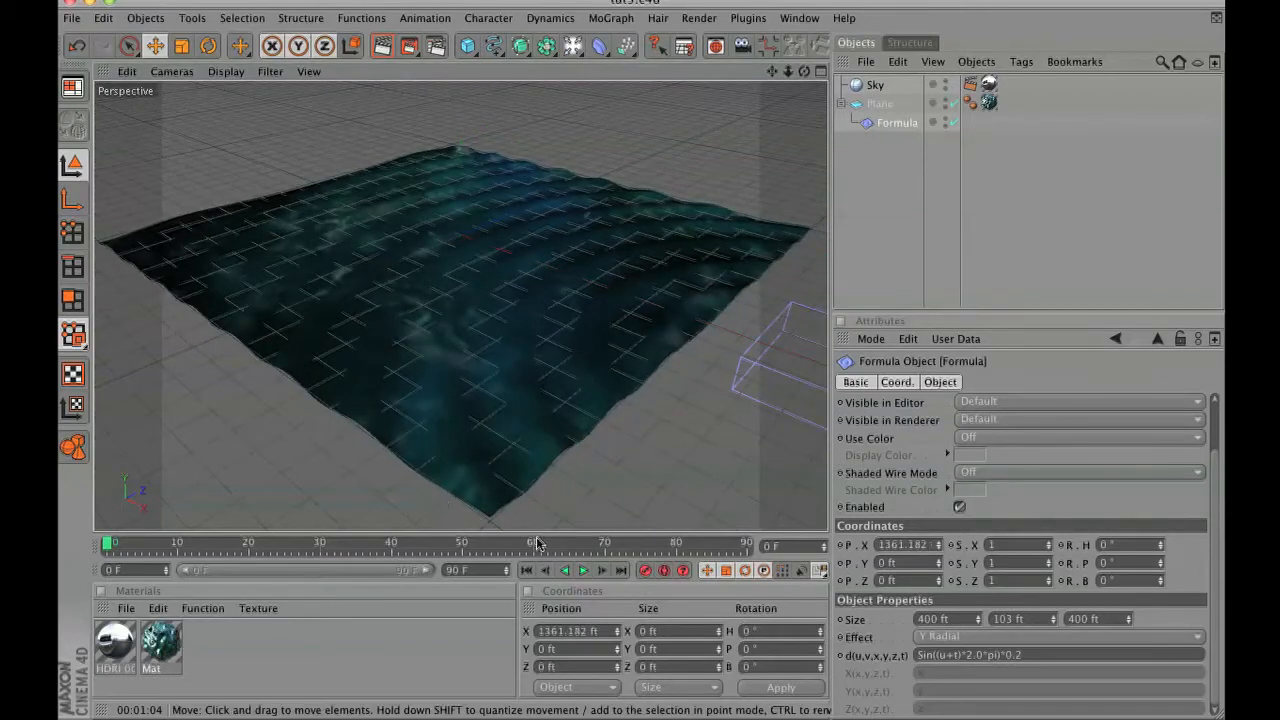
Play the wave animation before and after slowing the formula to Sin((u+t)*.5*pi)*0.2.
left_click(583, 570)
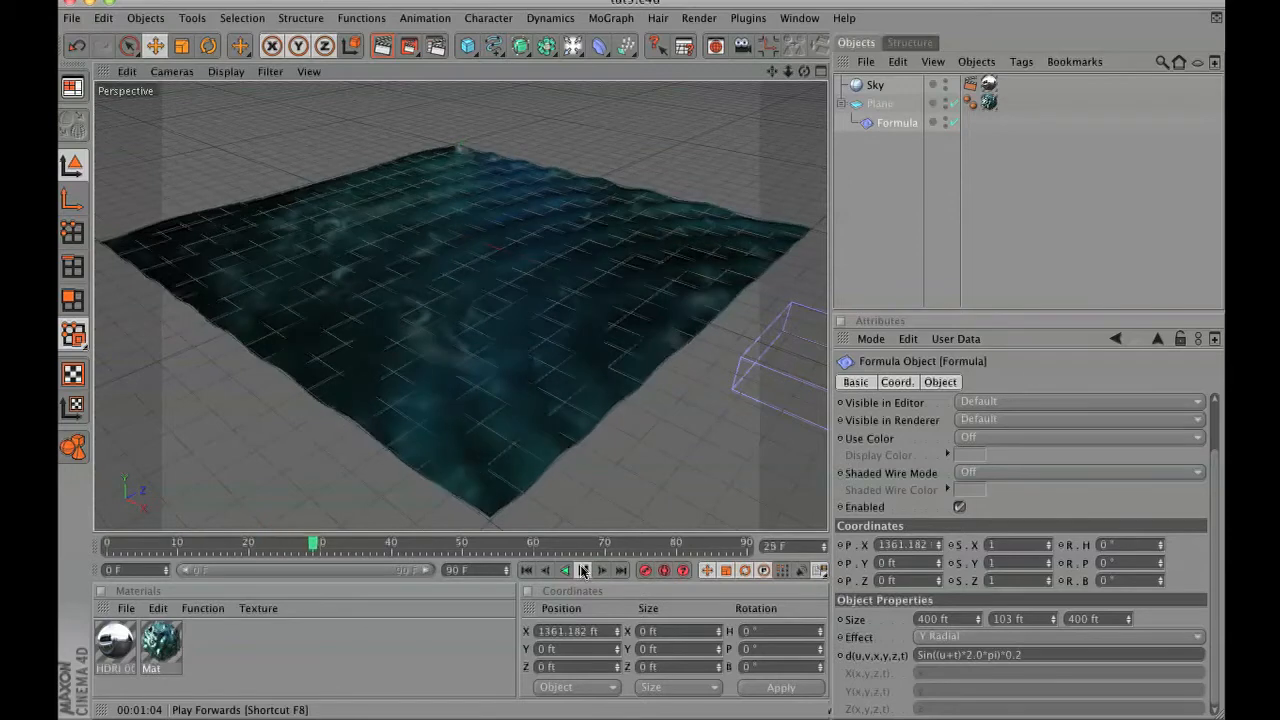
left_click(584, 570)
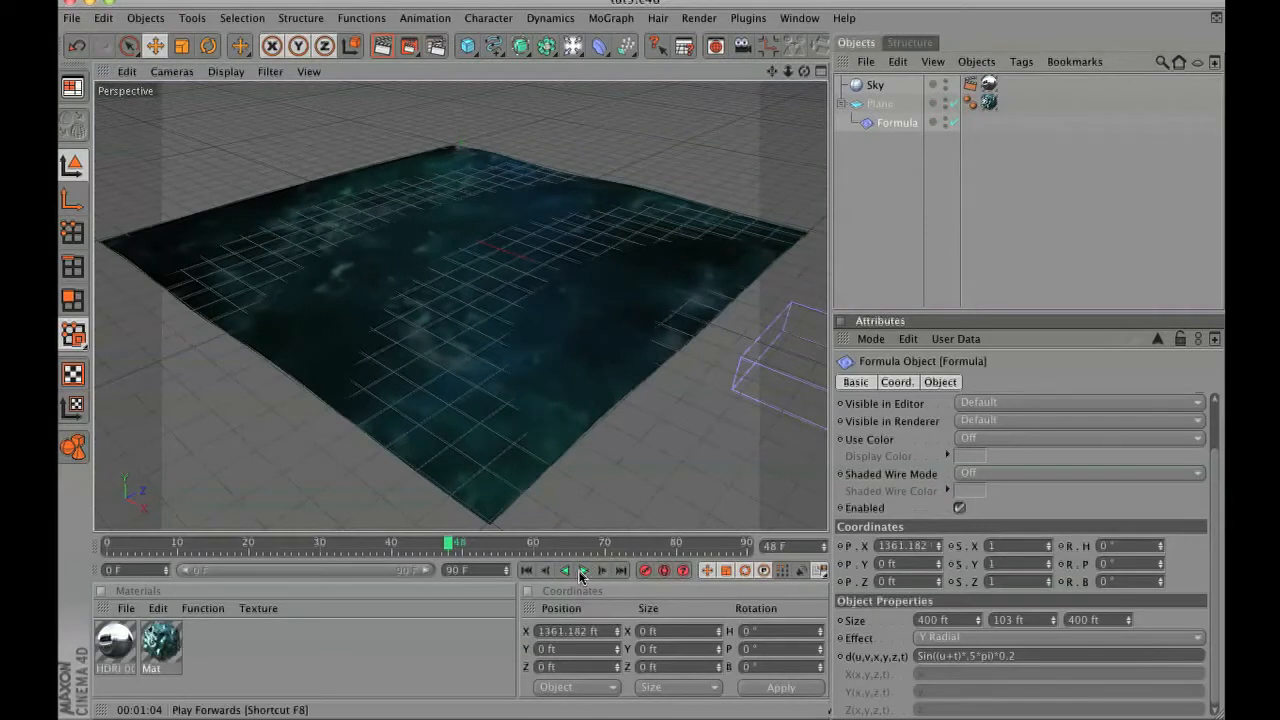
left_click(583, 570)
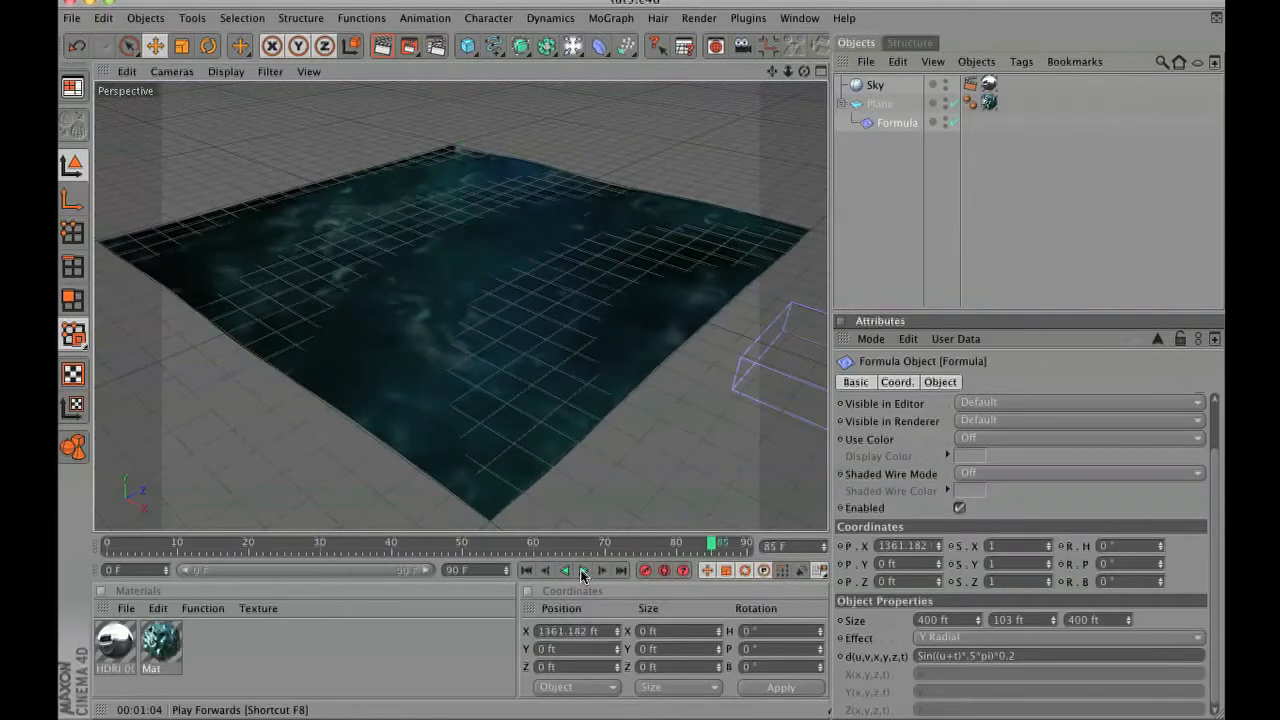
left_click(583, 570)
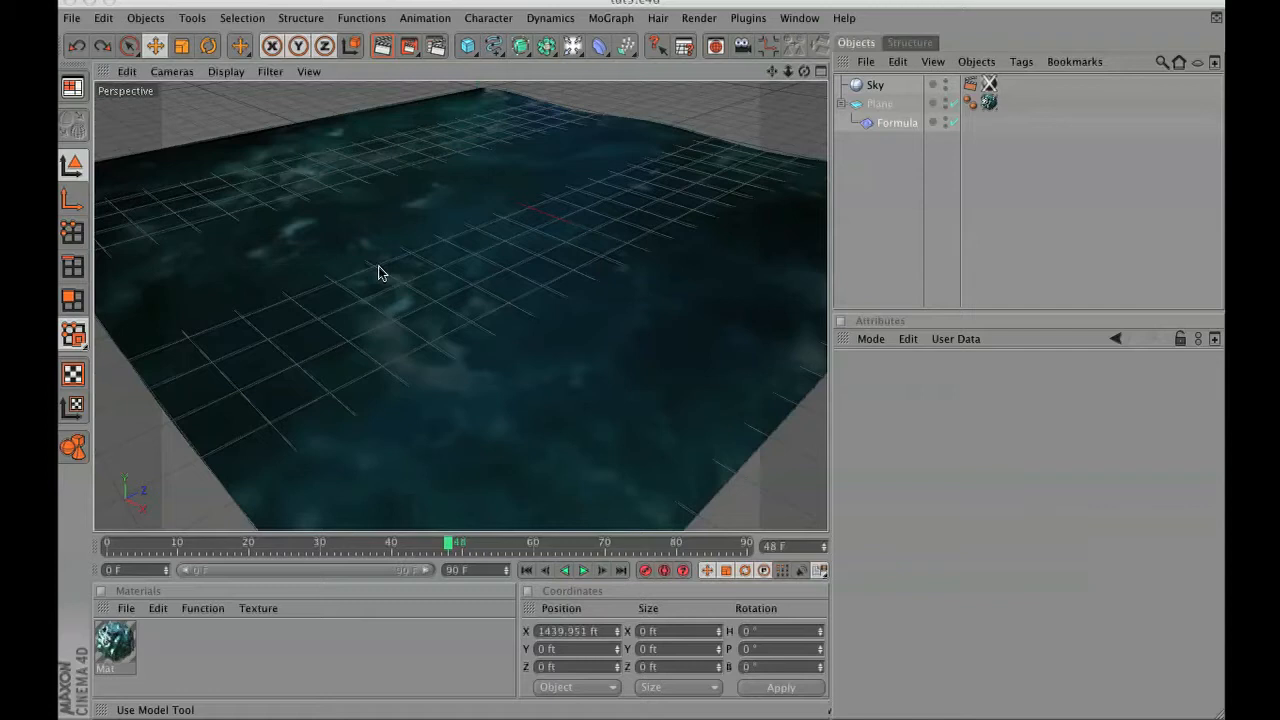
mouse_move(486, 568)
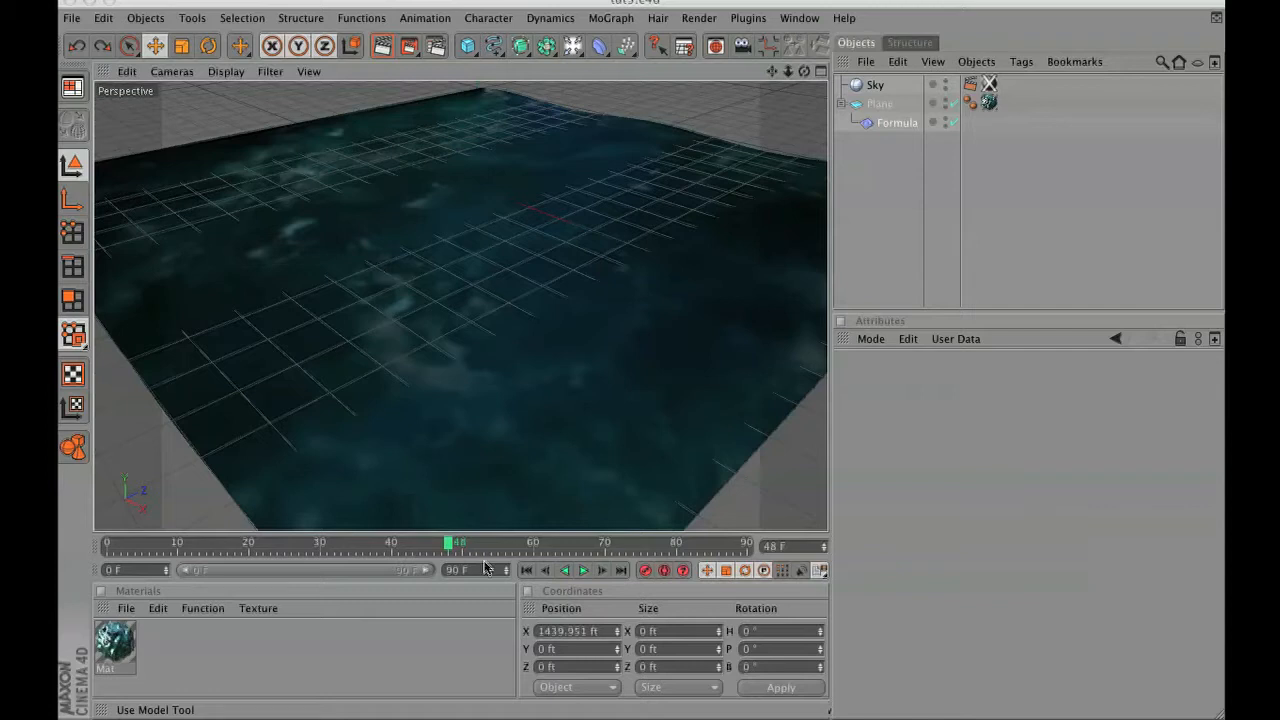
Create a new material using a Gradient shader as its Luminance texture.
left_click(126, 608)
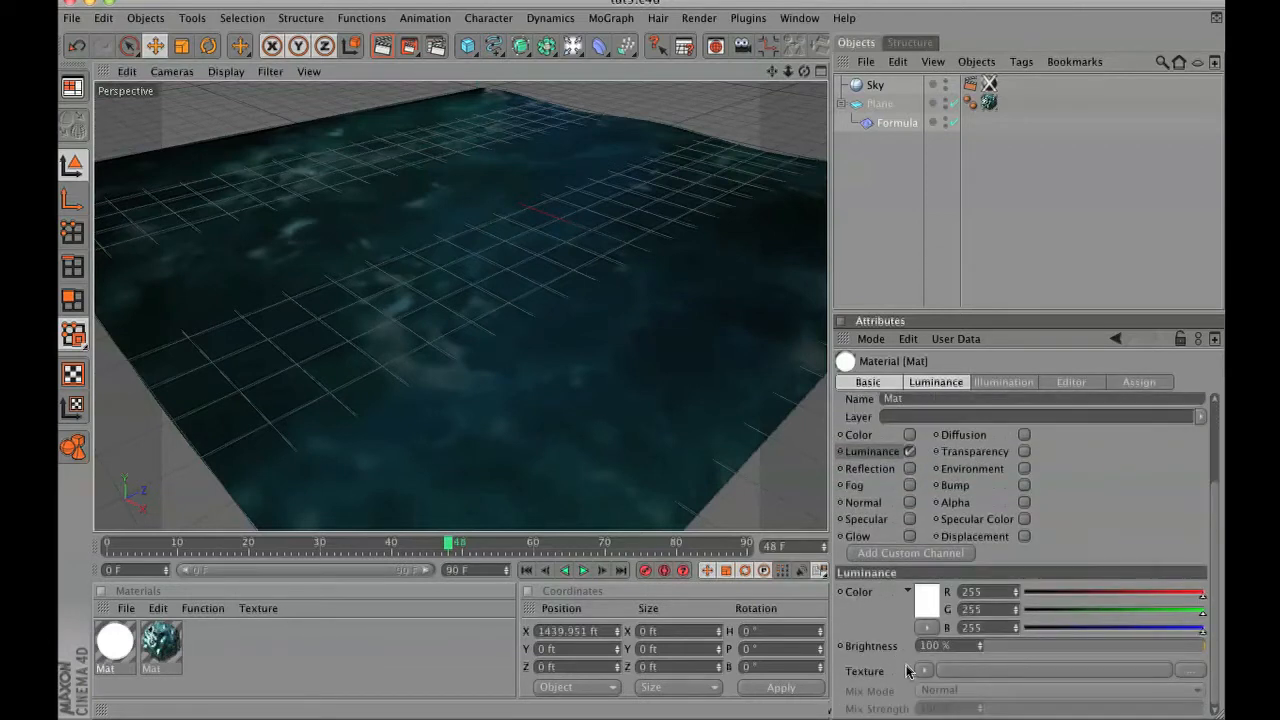
left_click(922, 671)
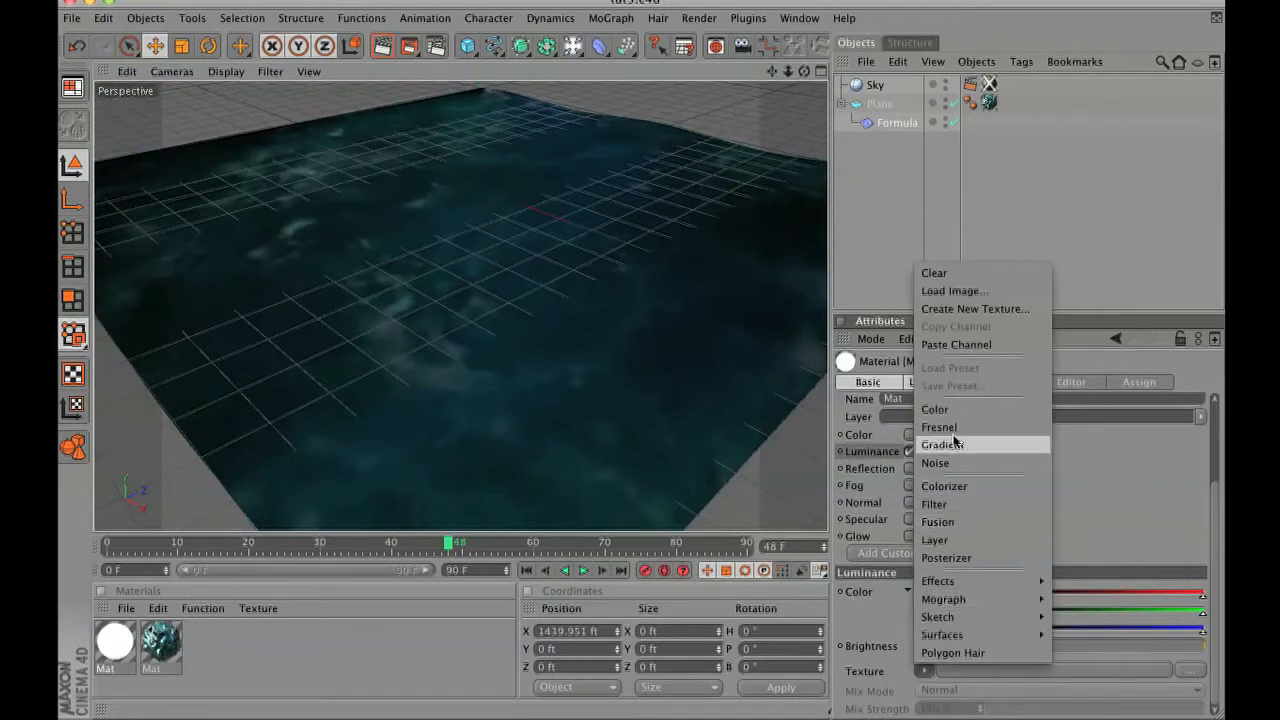
left_click(941, 444)
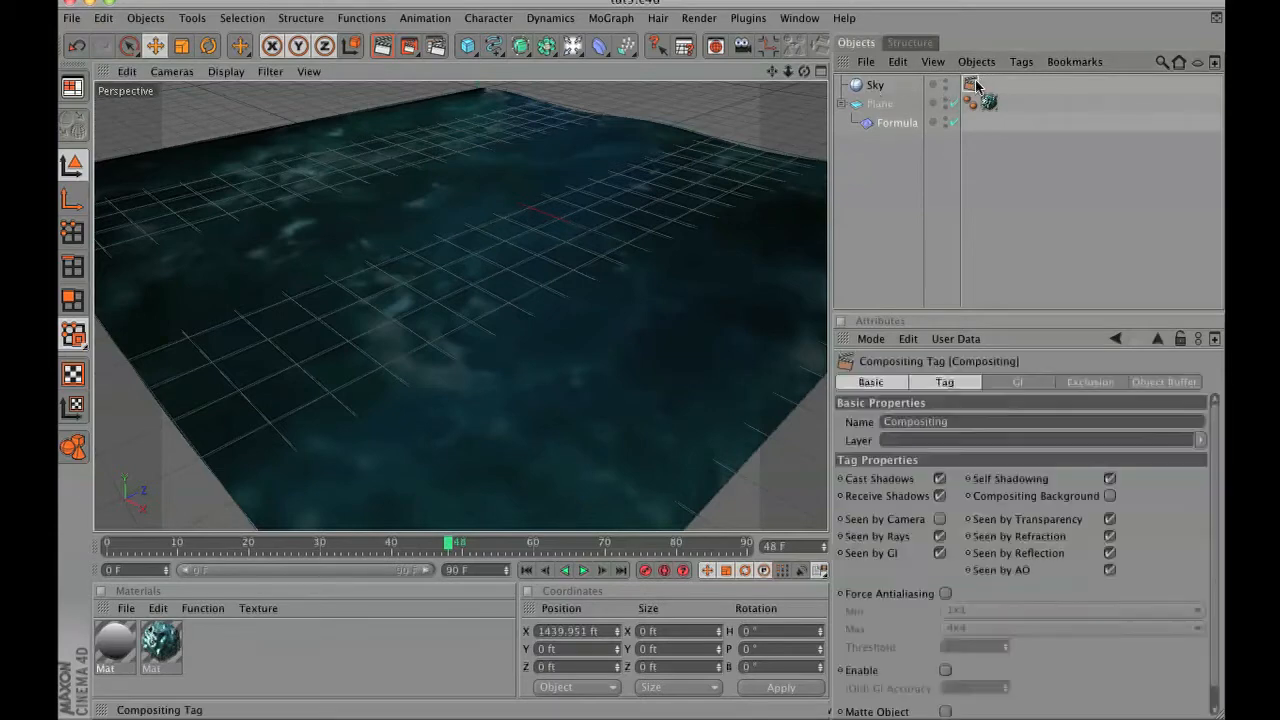
left_click(875, 84)
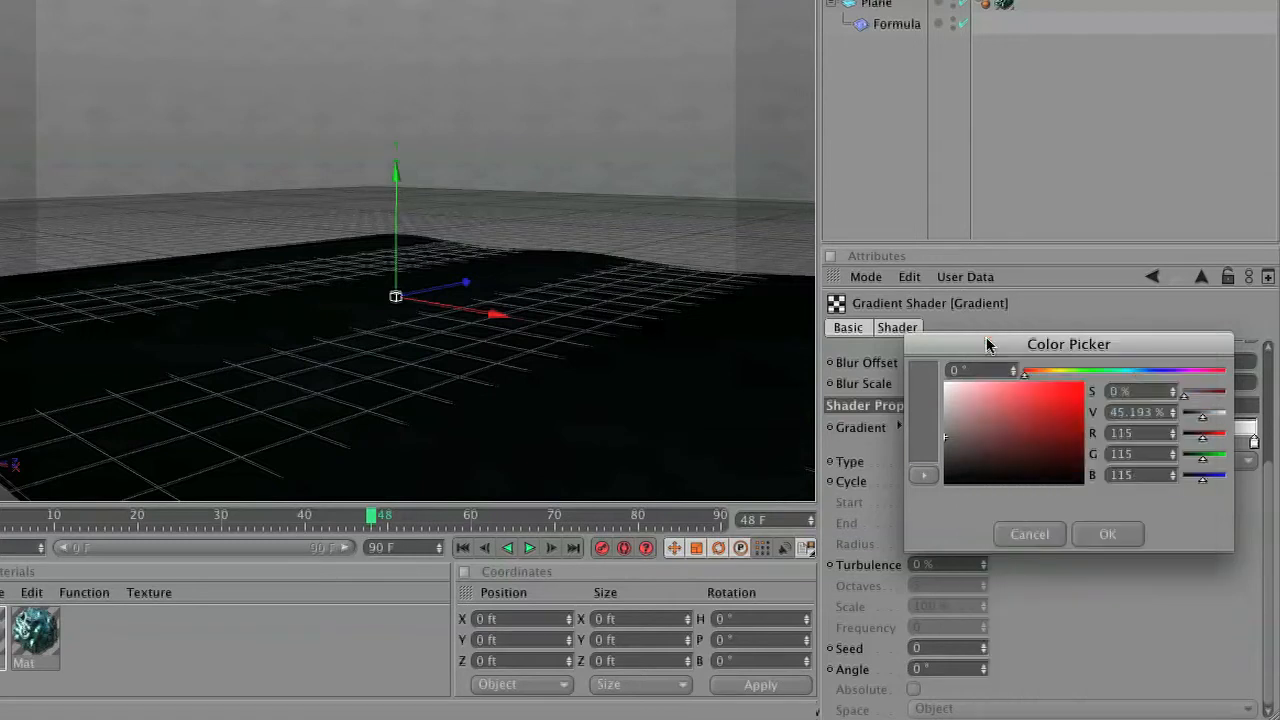
Colour the sky gradient knots pale blue, dark blue-grey and light blue.
left_click(1107, 534)
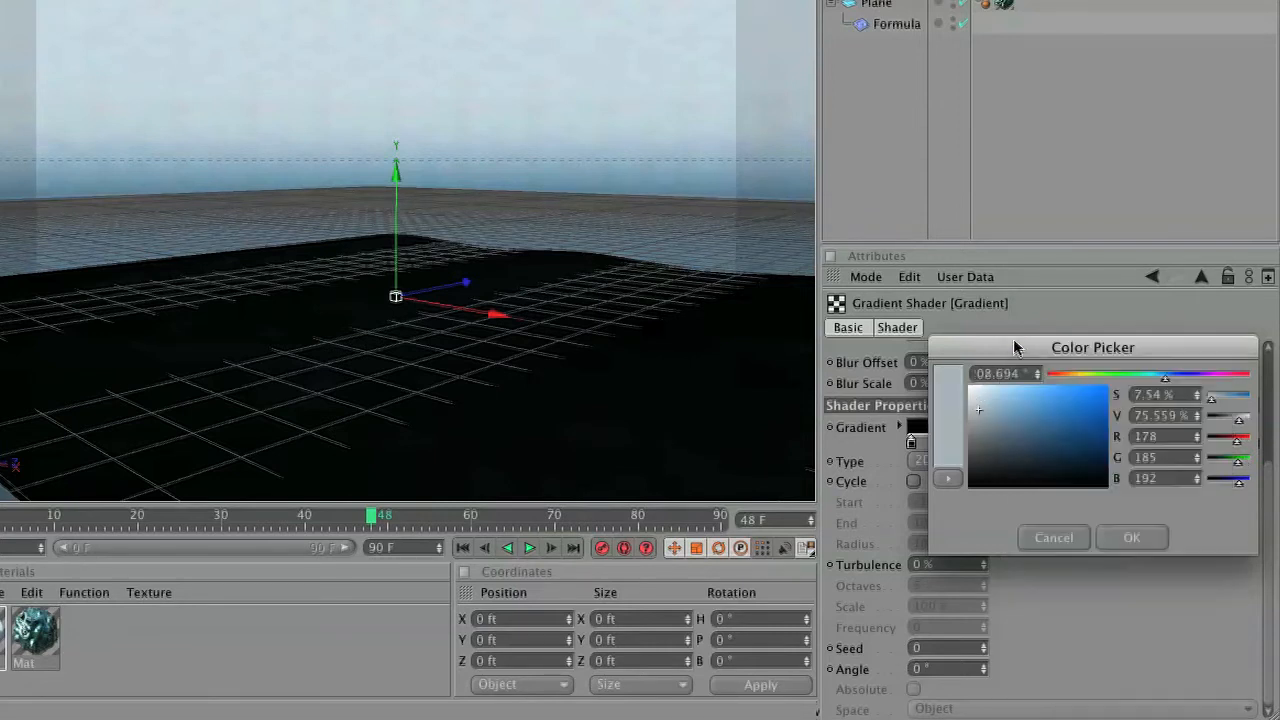
left_click(1131, 537)
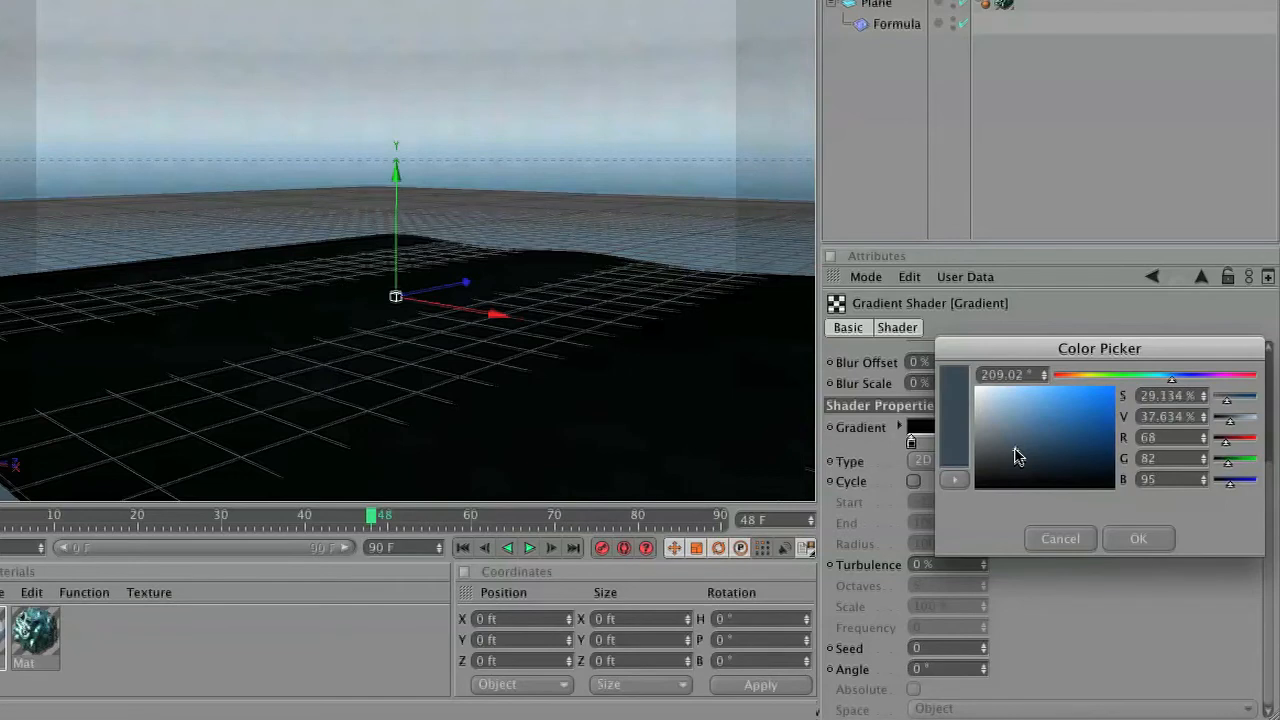
left_click(1138, 538)
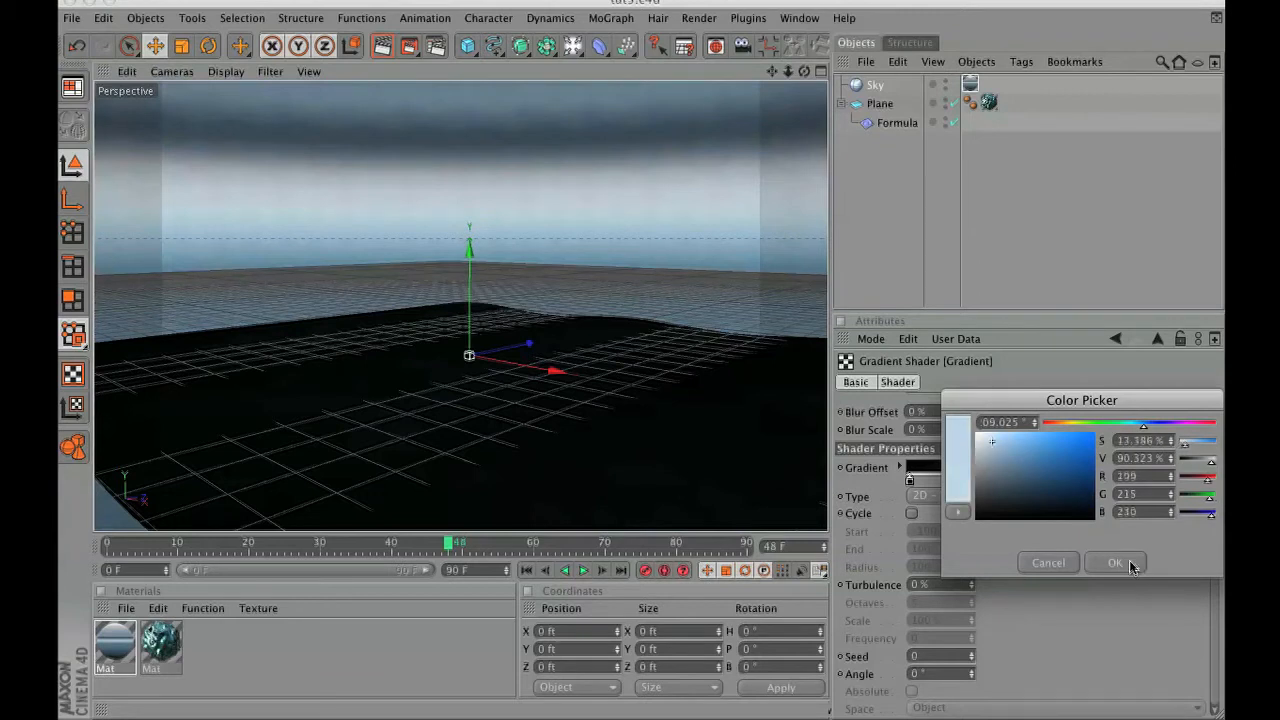
left_click(1116, 562)
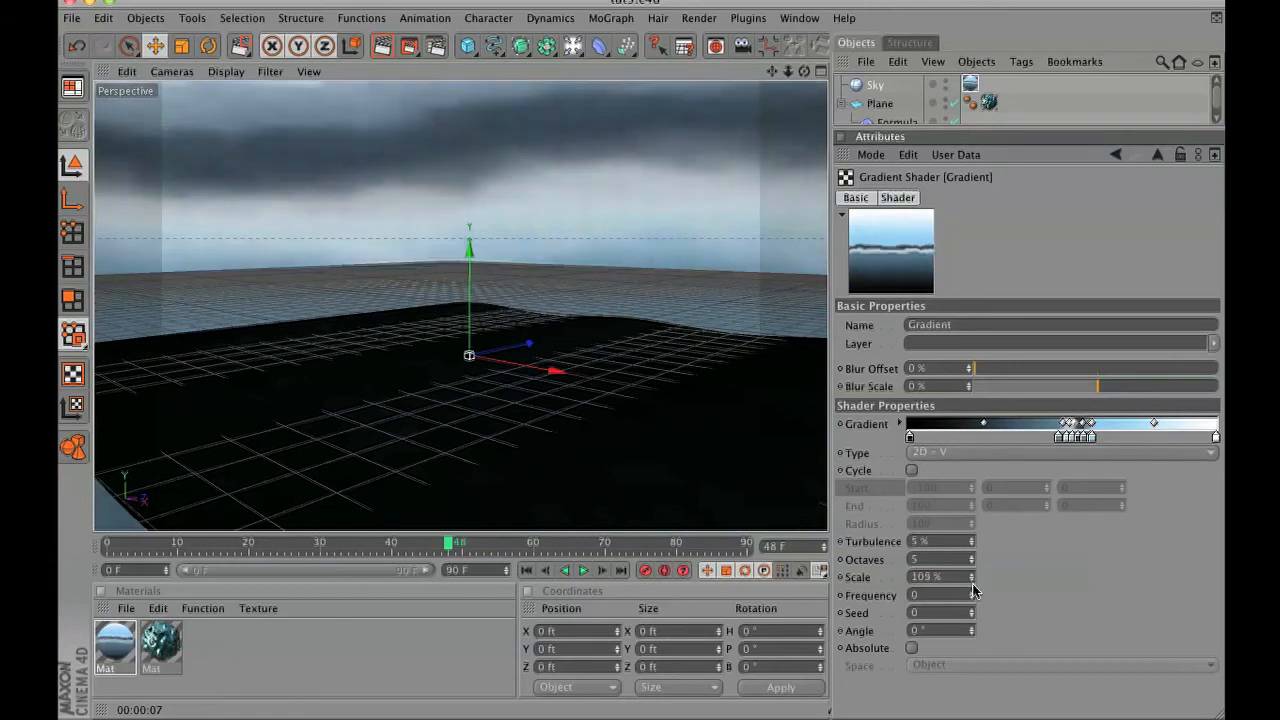
mouse_move(985, 568)
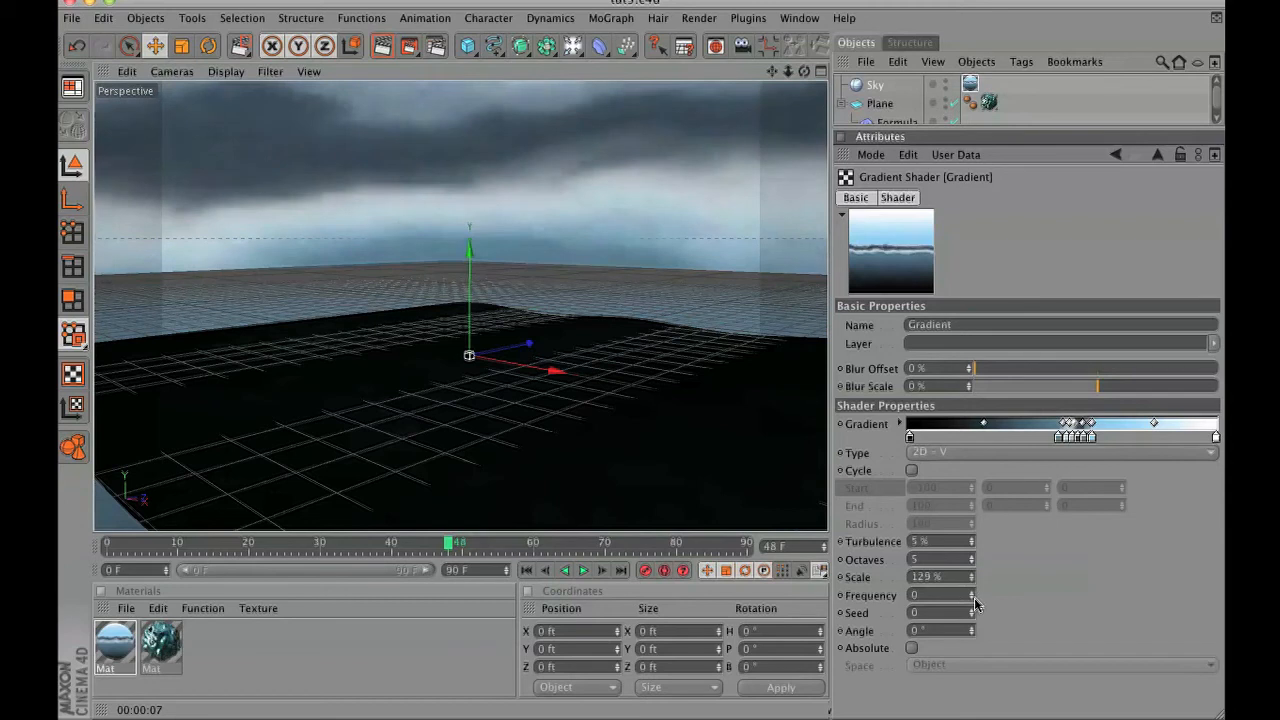
mouse_move(975, 580)
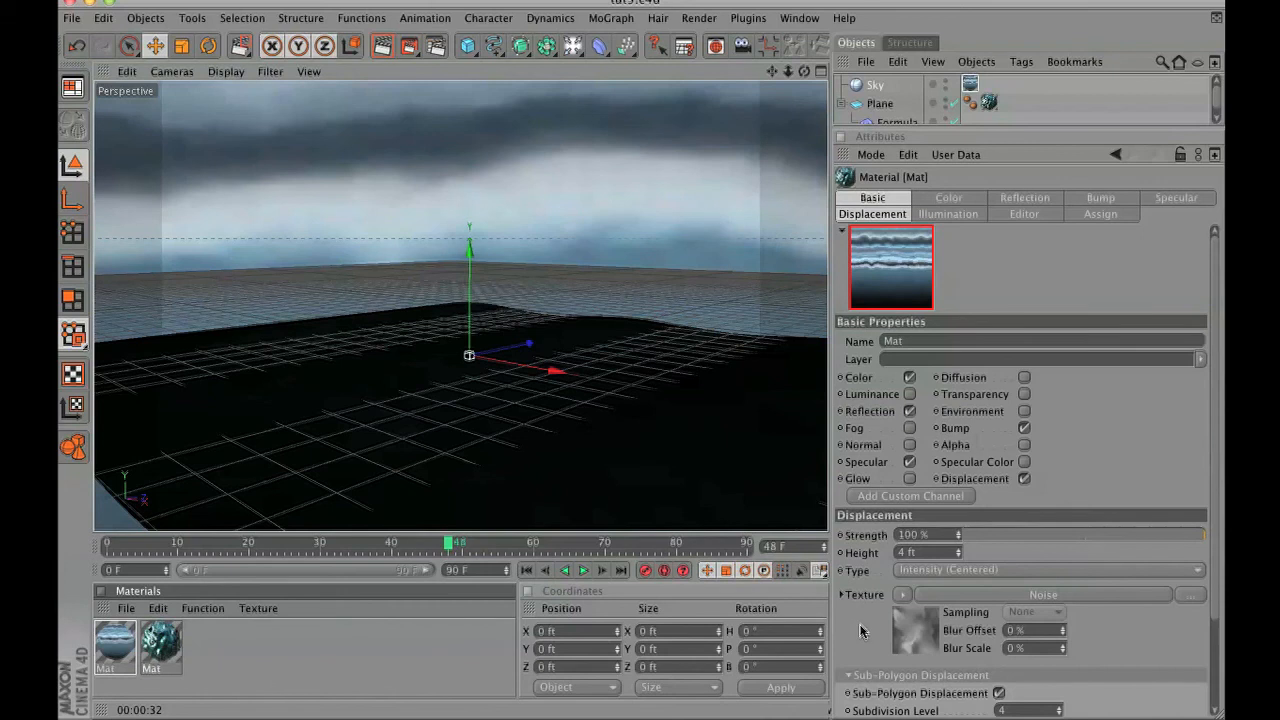
Tint the water material's Reflection colour a pale sky blue.
left_click(1024, 197)
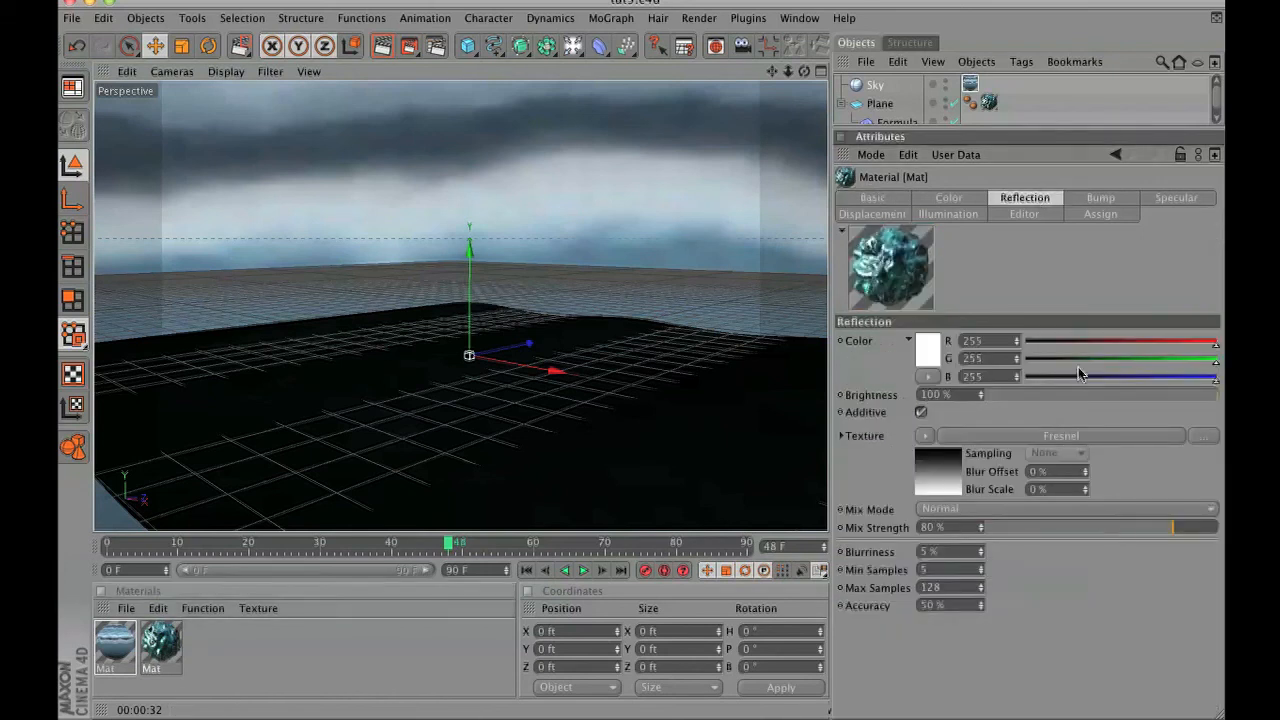
mouse_move(1053, 401)
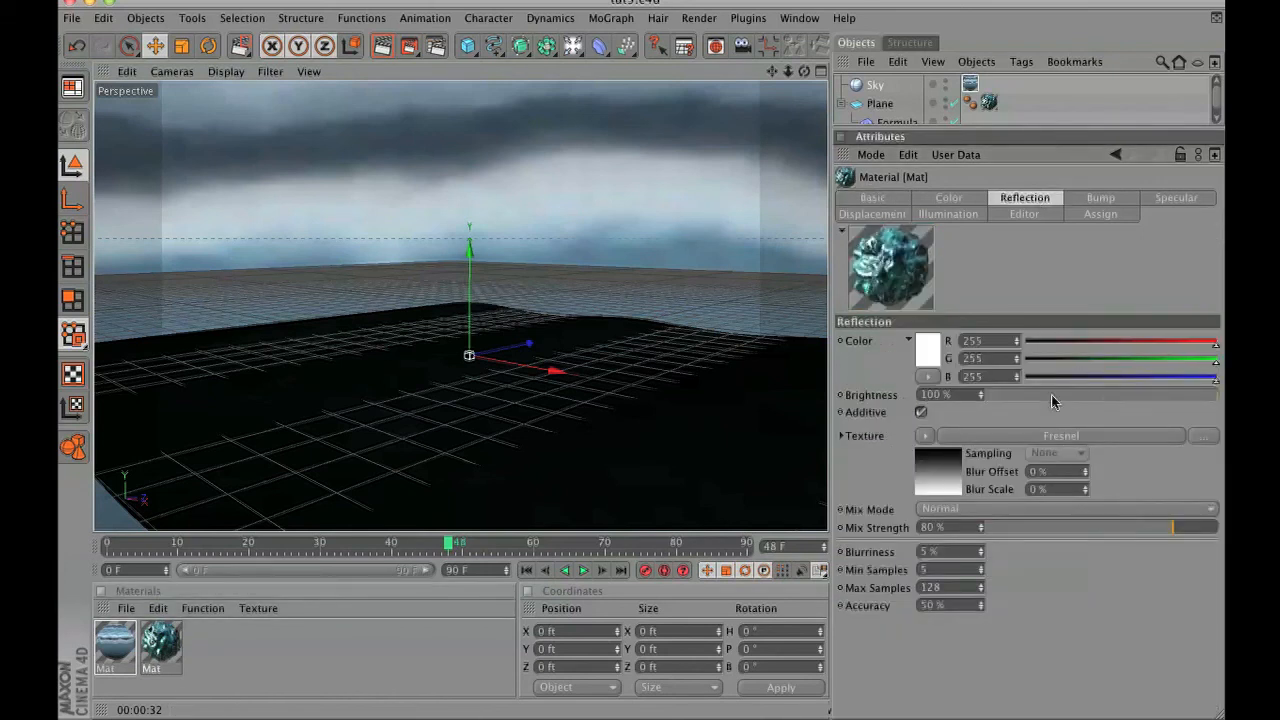
left_click(926, 349)
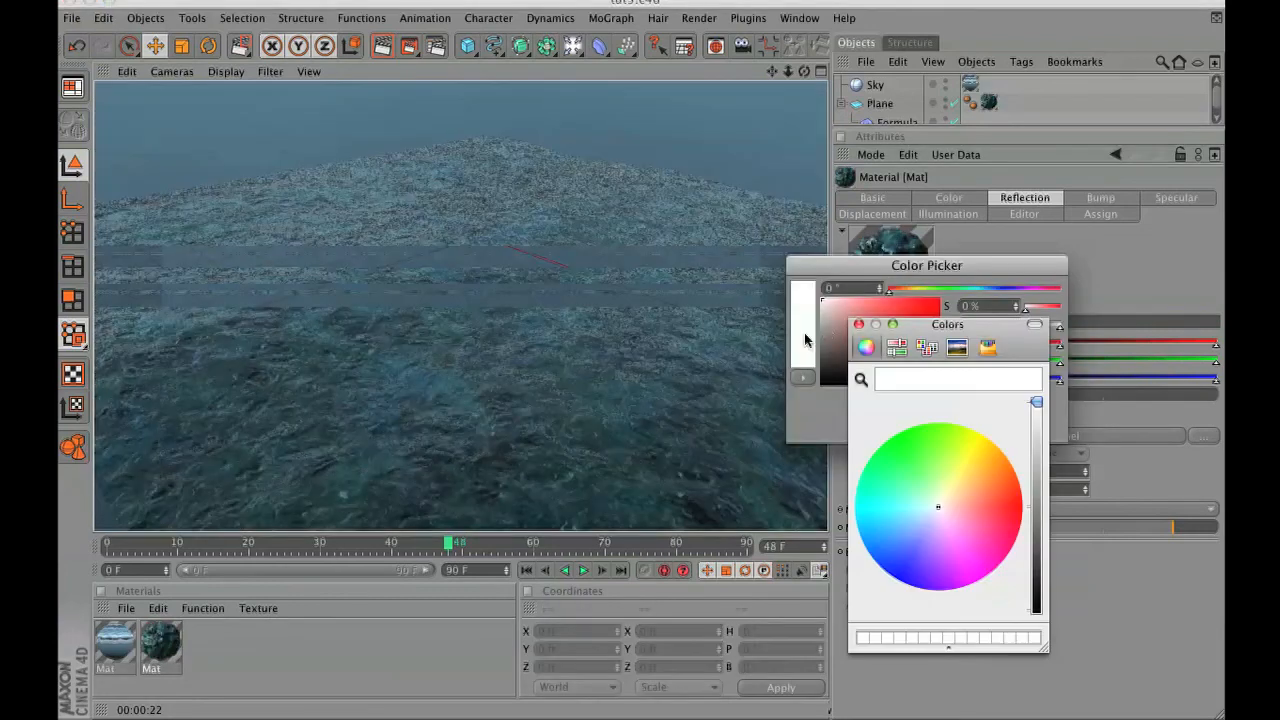
left_click(913, 515)
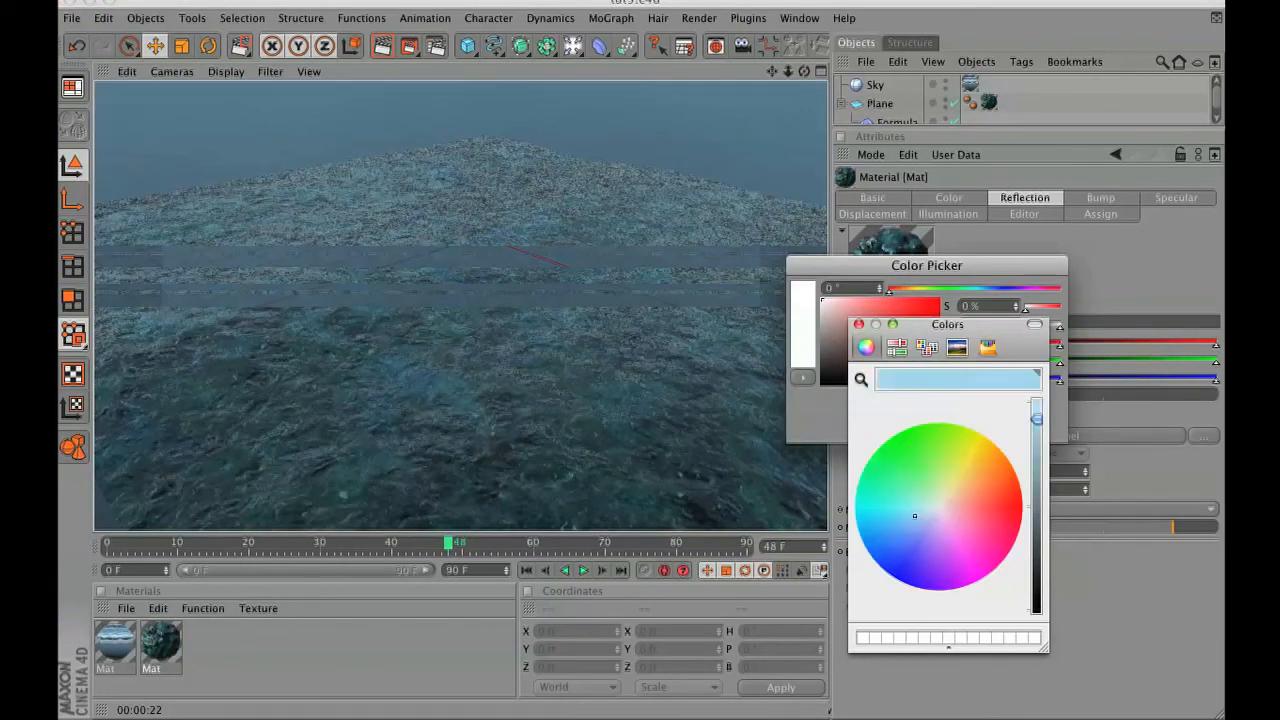